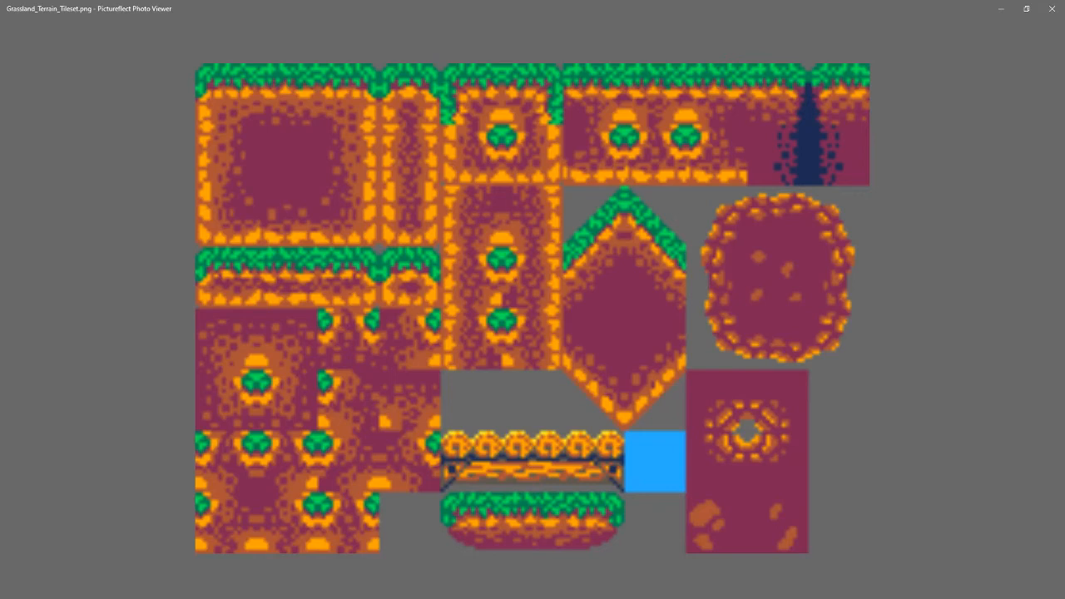
pyautogui.moveTo(276, 424)
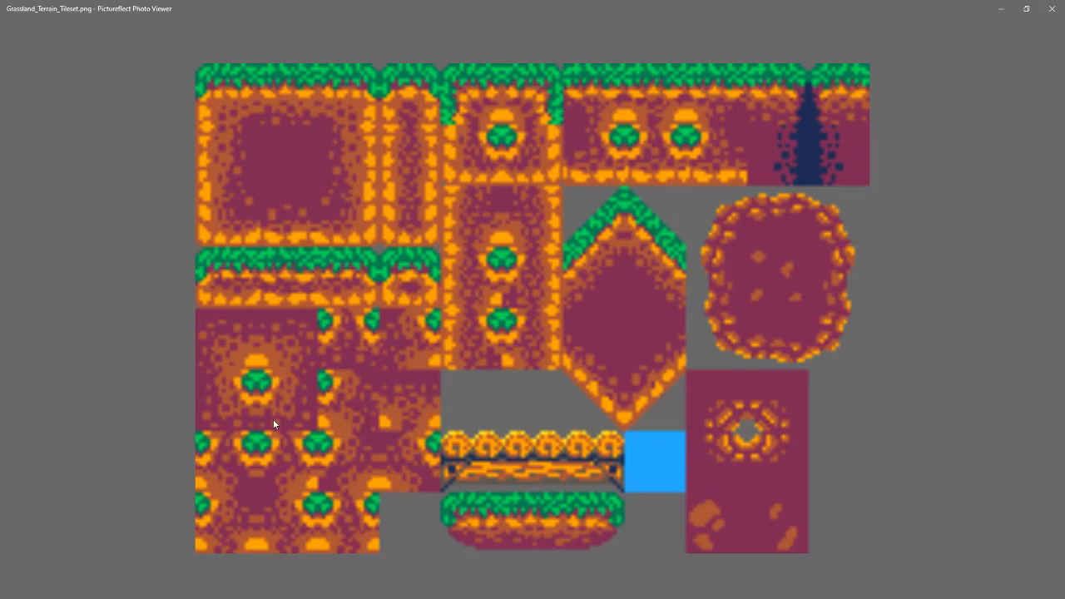
pyautogui.moveTo(582, 388)
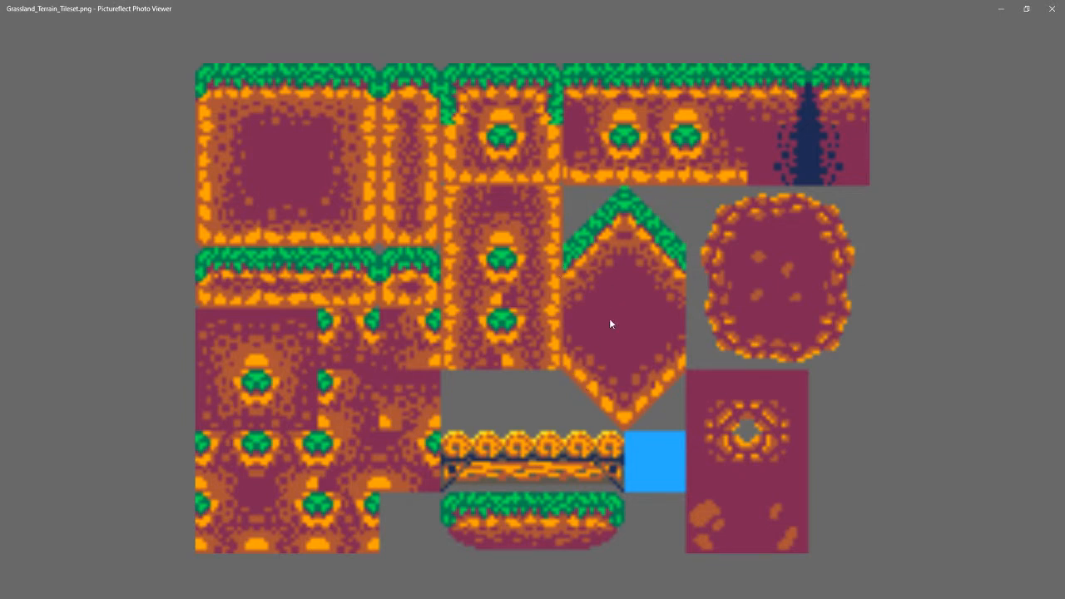
pyautogui.moveTo(578, 313)
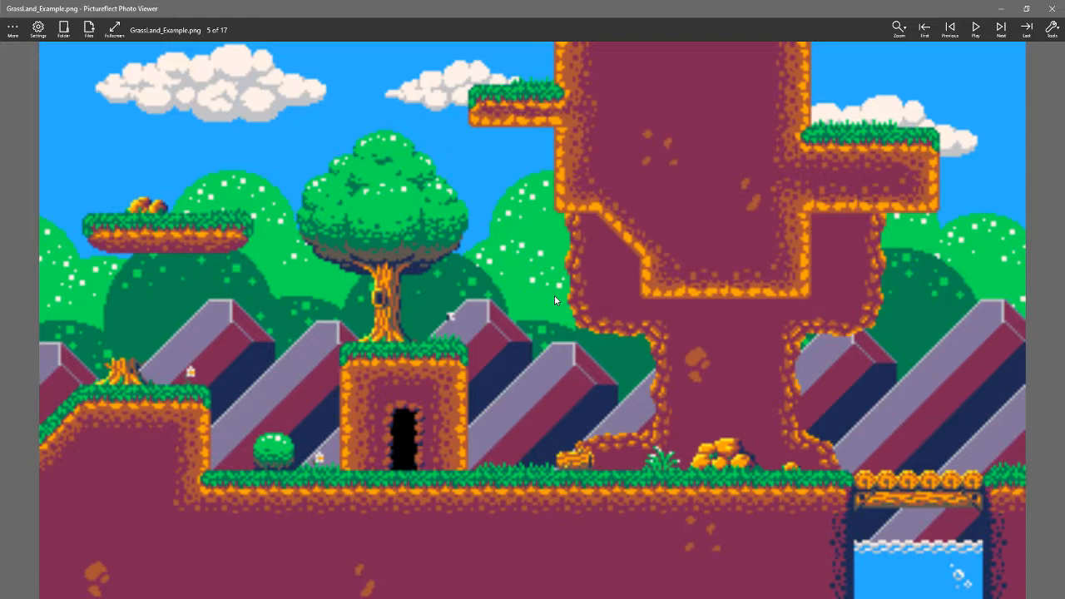
pyautogui.moveTo(328, 362)
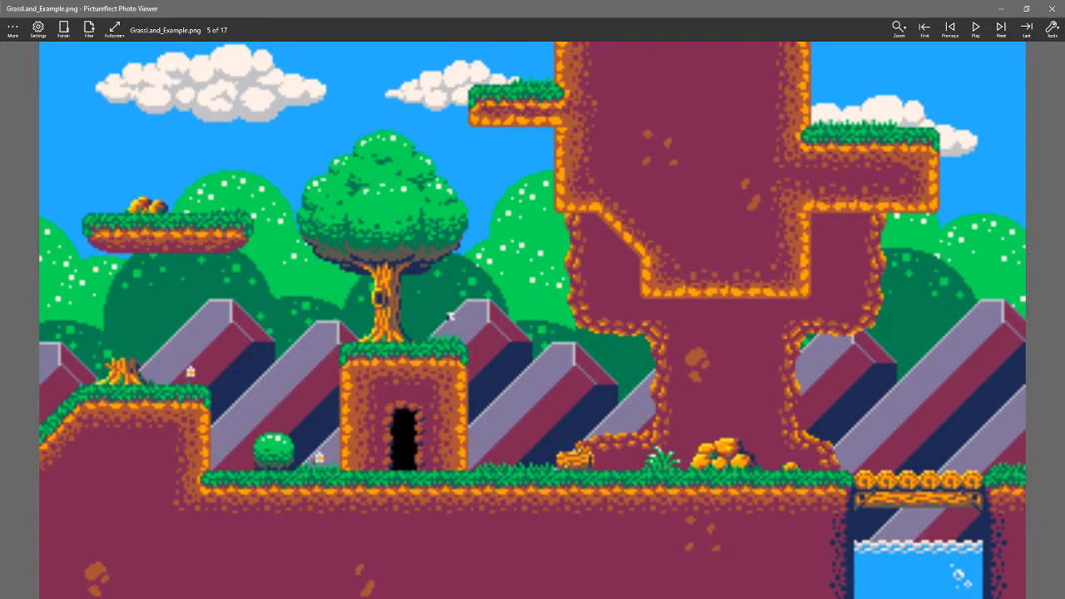
# Step: View the terrain tileset image, then return to Grassland_Example.png full screen
pyautogui.click(1001, 26)
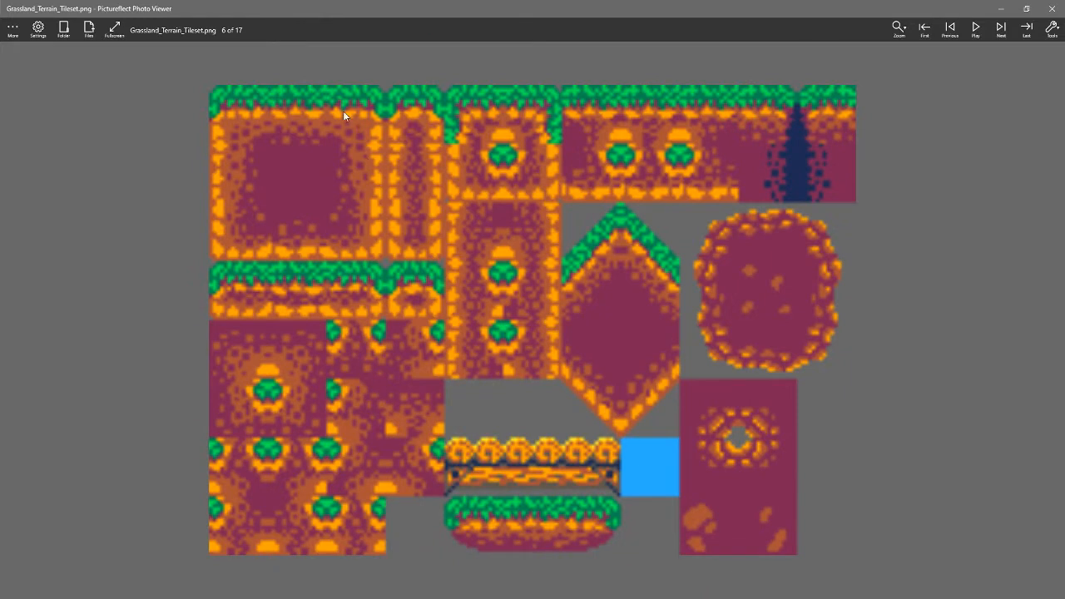
pyautogui.moveTo(347, 161)
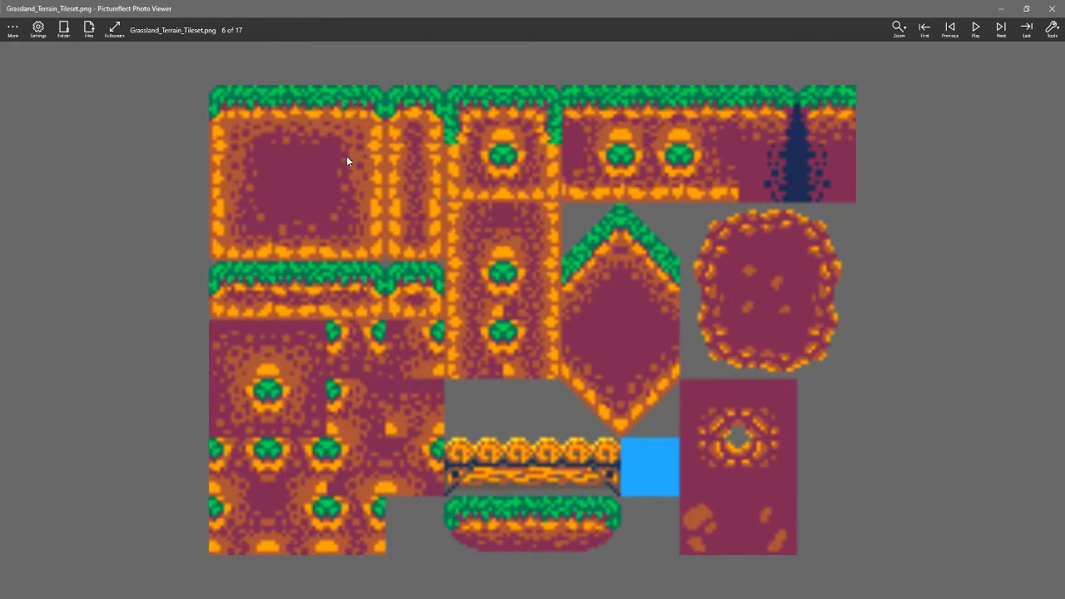
pyautogui.moveTo(424, 143)
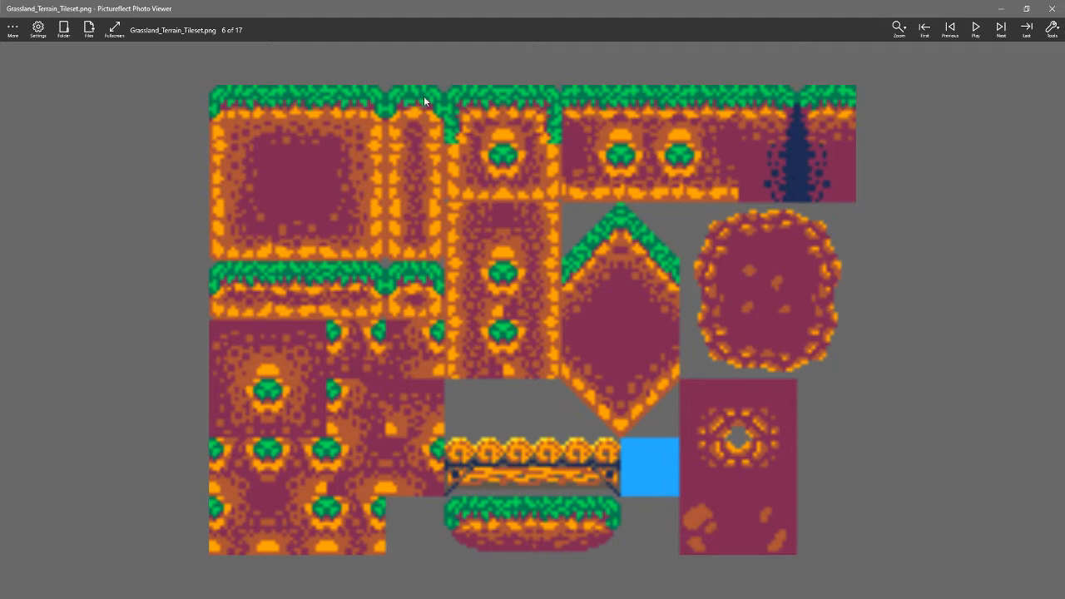
pyautogui.moveTo(415, 108)
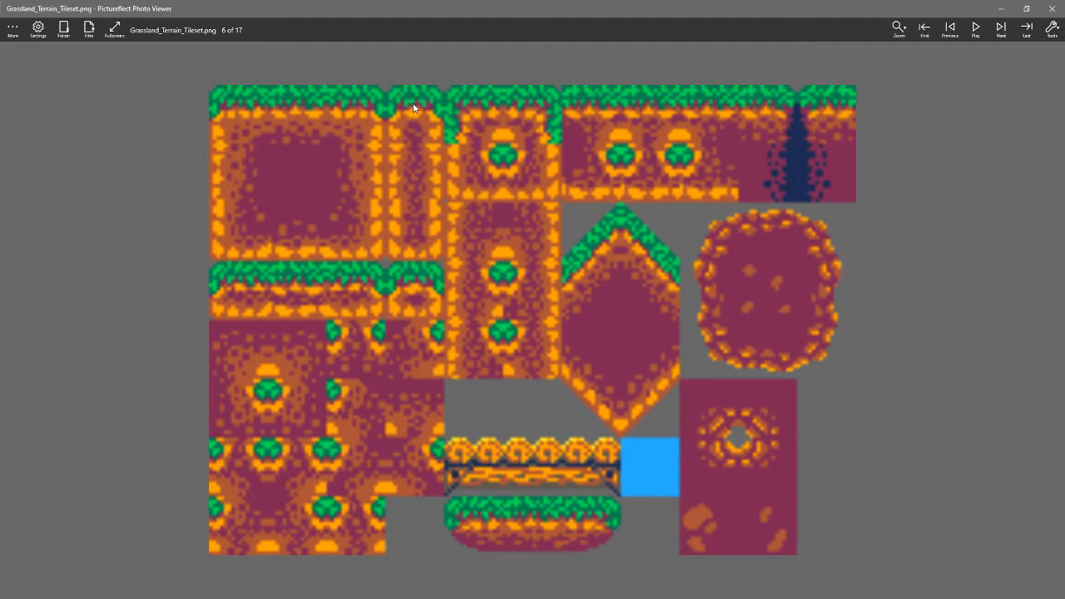
pyautogui.moveTo(410, 243)
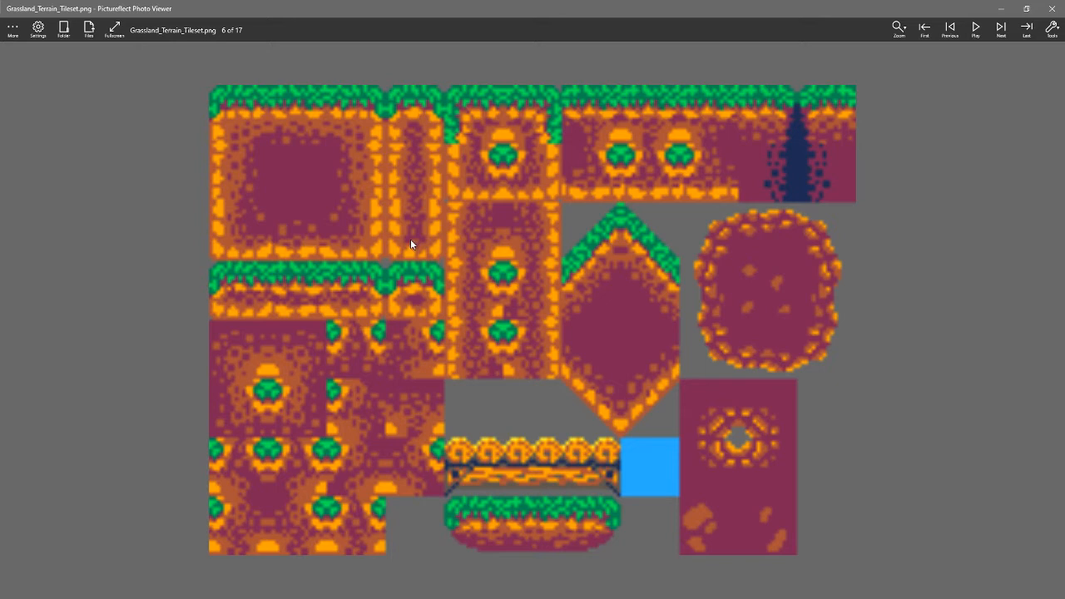
pyautogui.moveTo(366, 290)
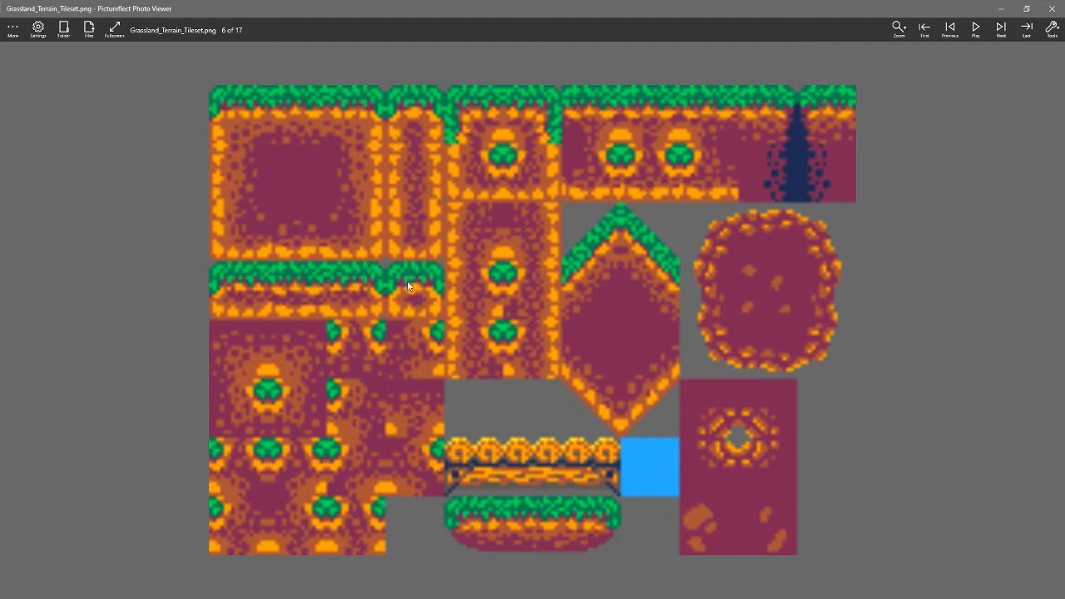
pyautogui.moveTo(305, 431)
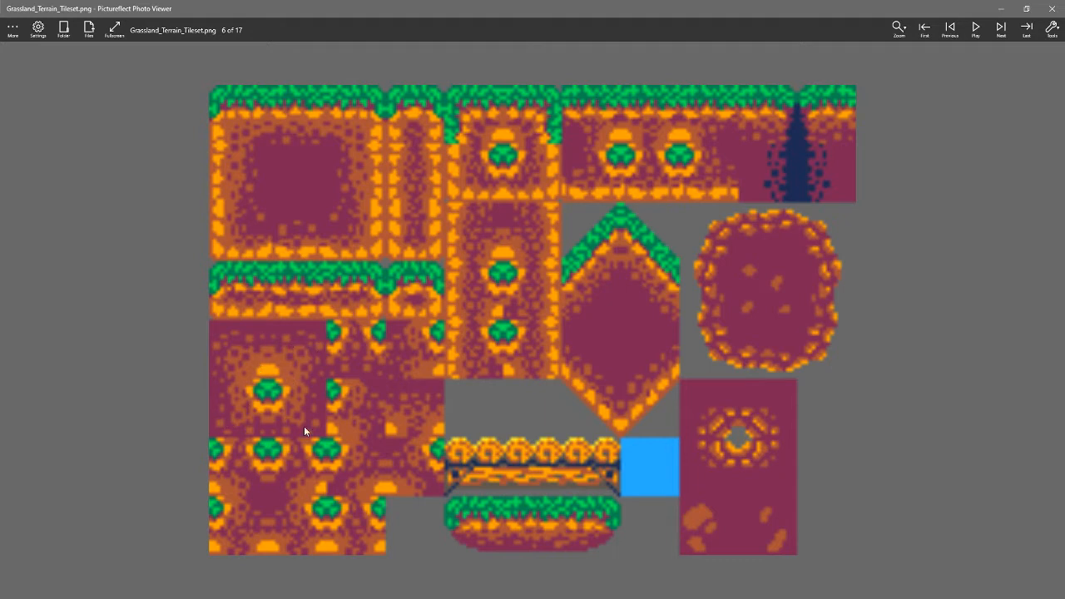
pyautogui.moveTo(249, 92)
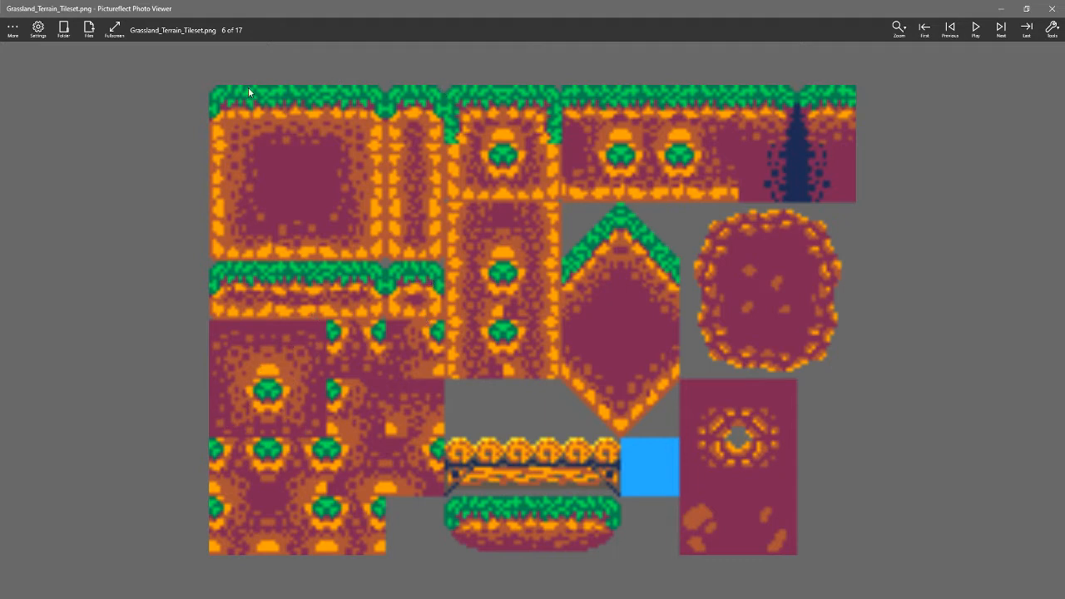
pyautogui.moveTo(486, 308)
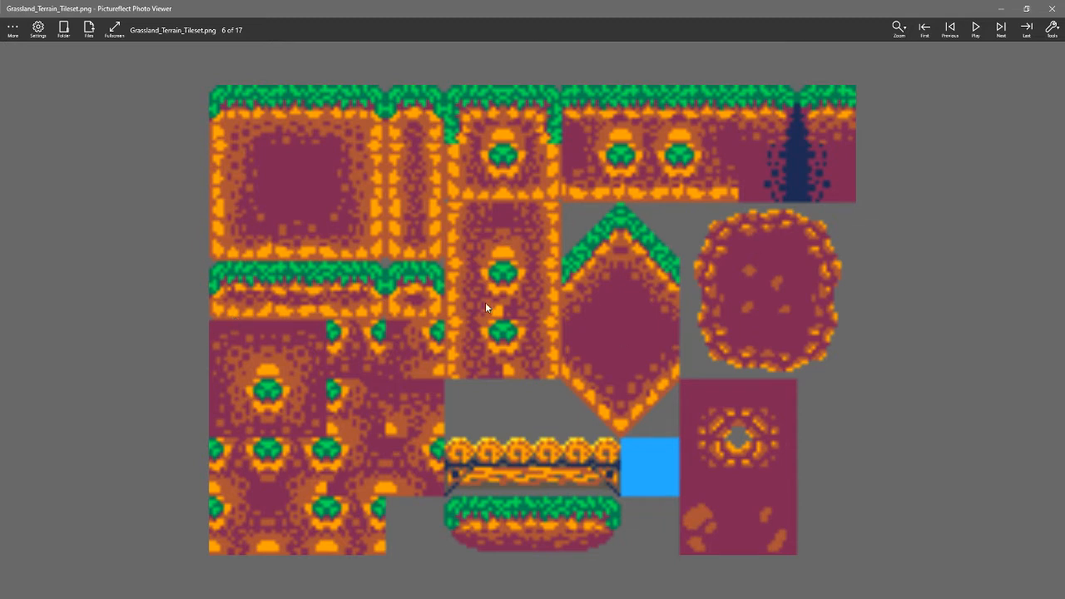
pyautogui.moveTo(634, 243)
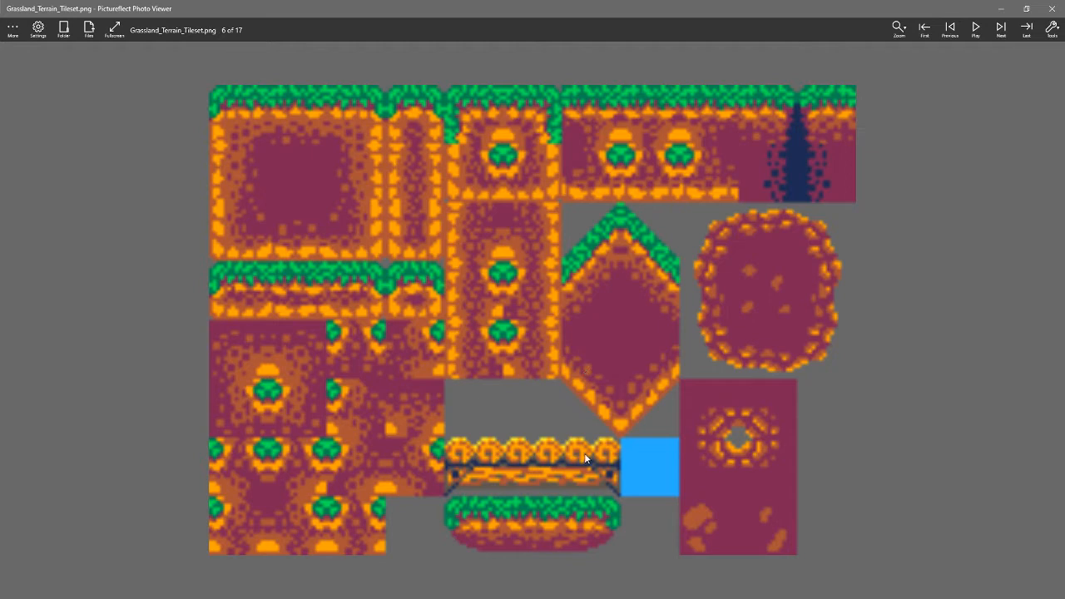
pyautogui.click(1002, 27)
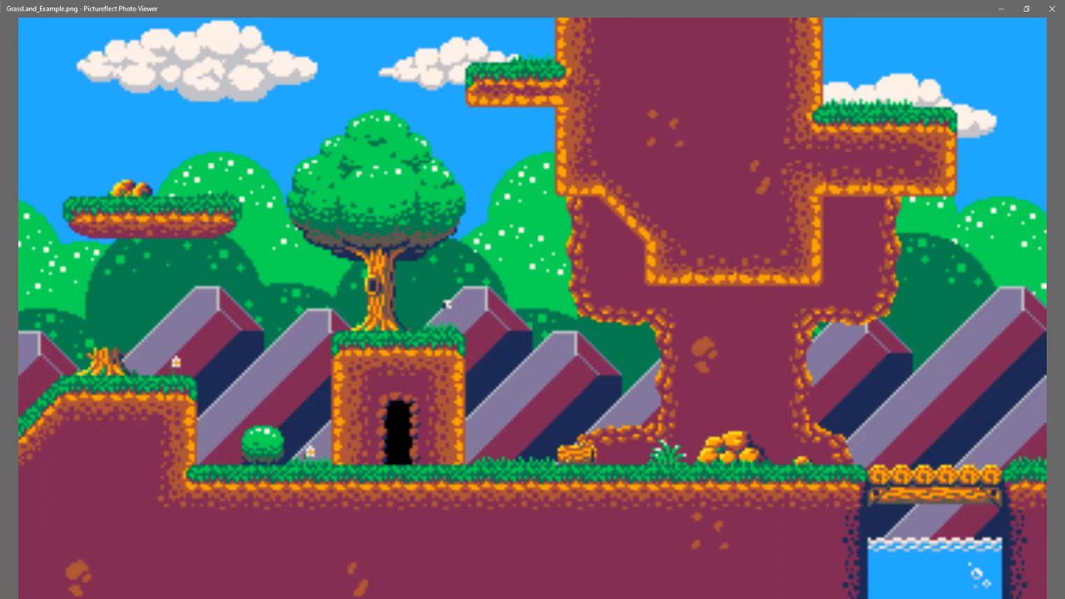
pyautogui.moveTo(263, 107)
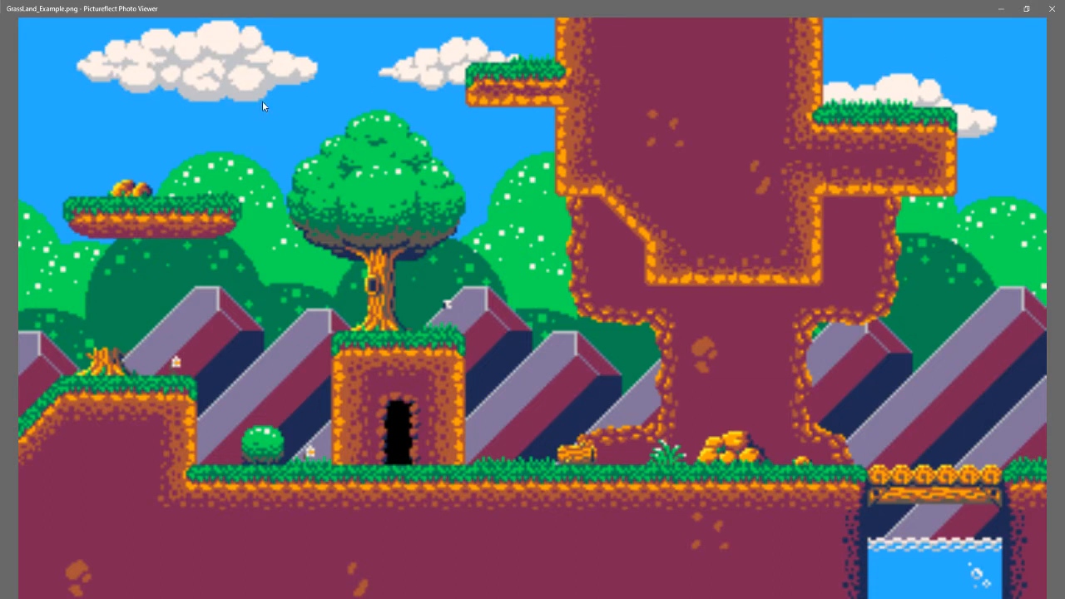
pyautogui.moveTo(459, 289)
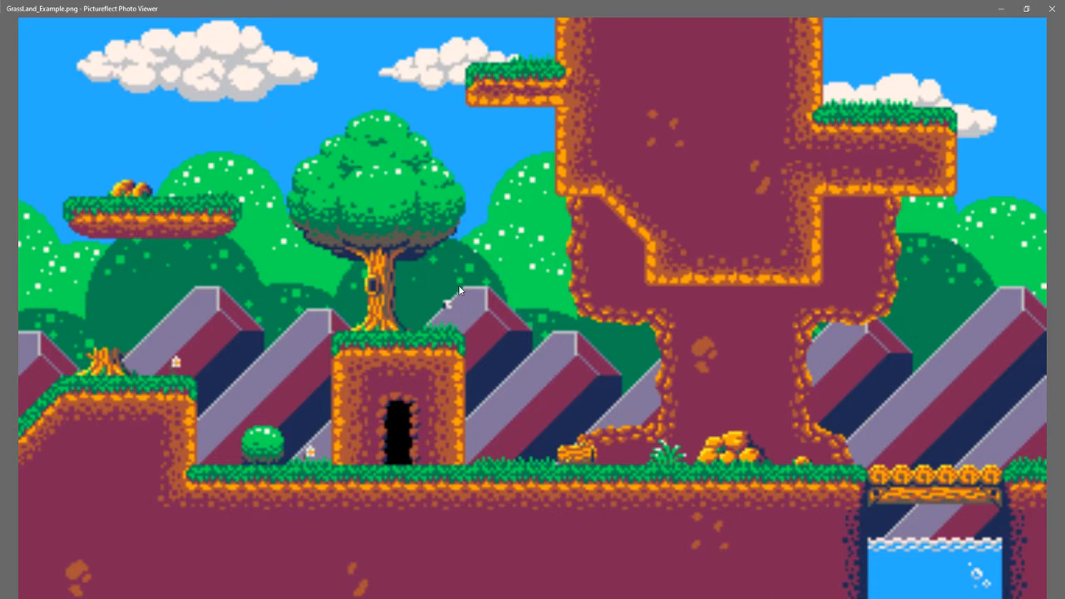
pyautogui.moveTo(466, 489)
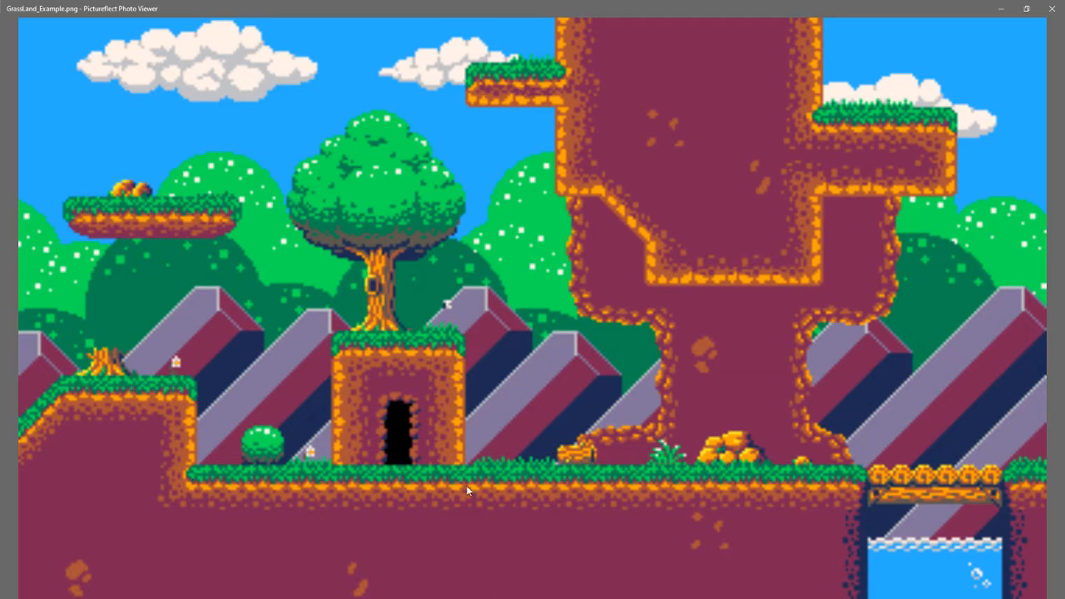
pyautogui.moveTo(407, 191)
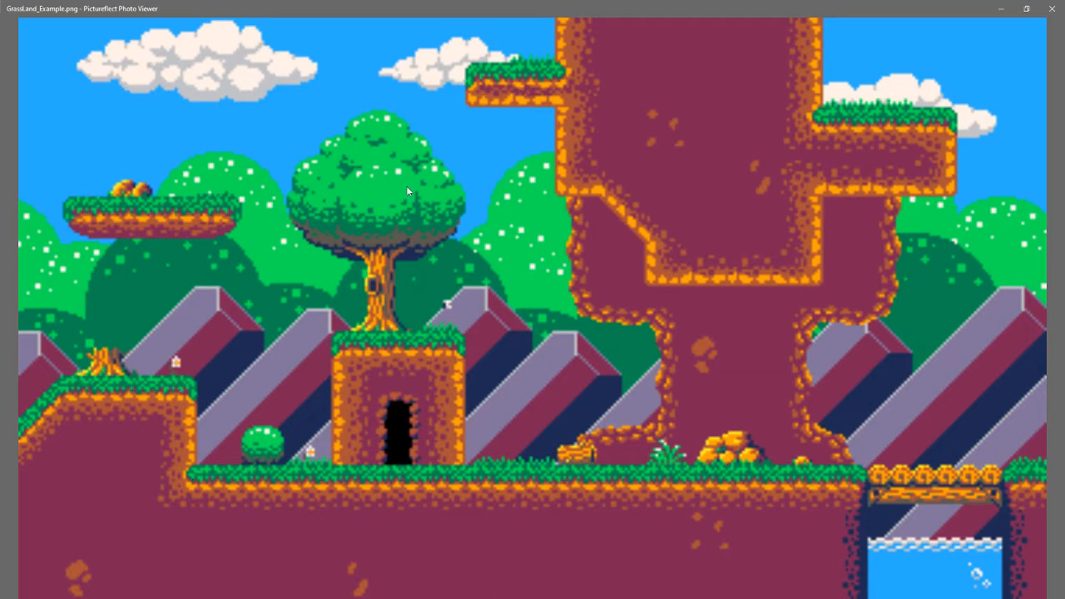
pyautogui.moveTo(175, 362)
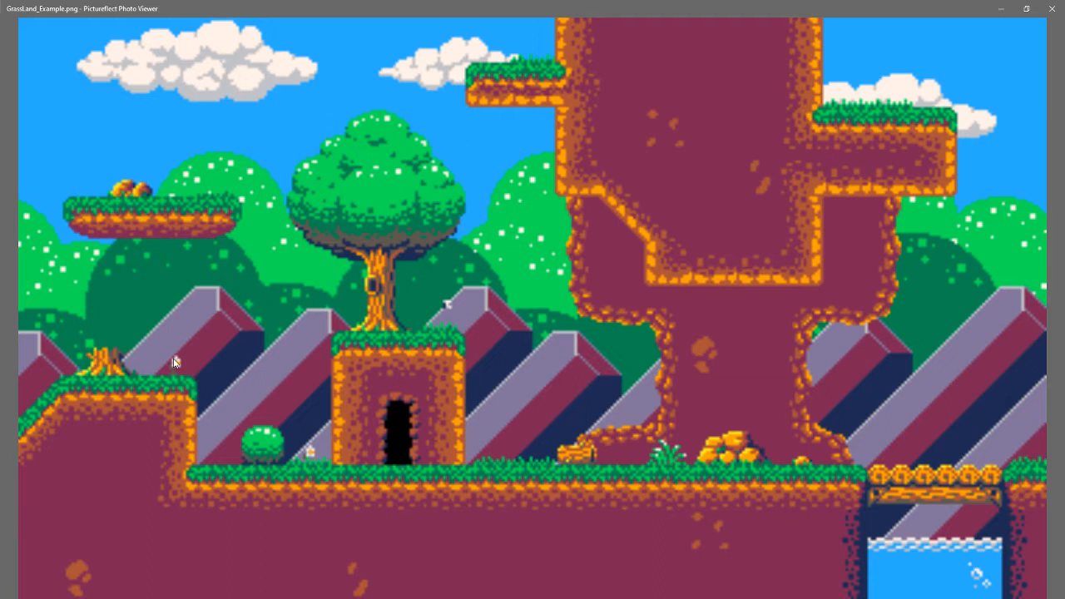
pyautogui.moveTo(256, 439)
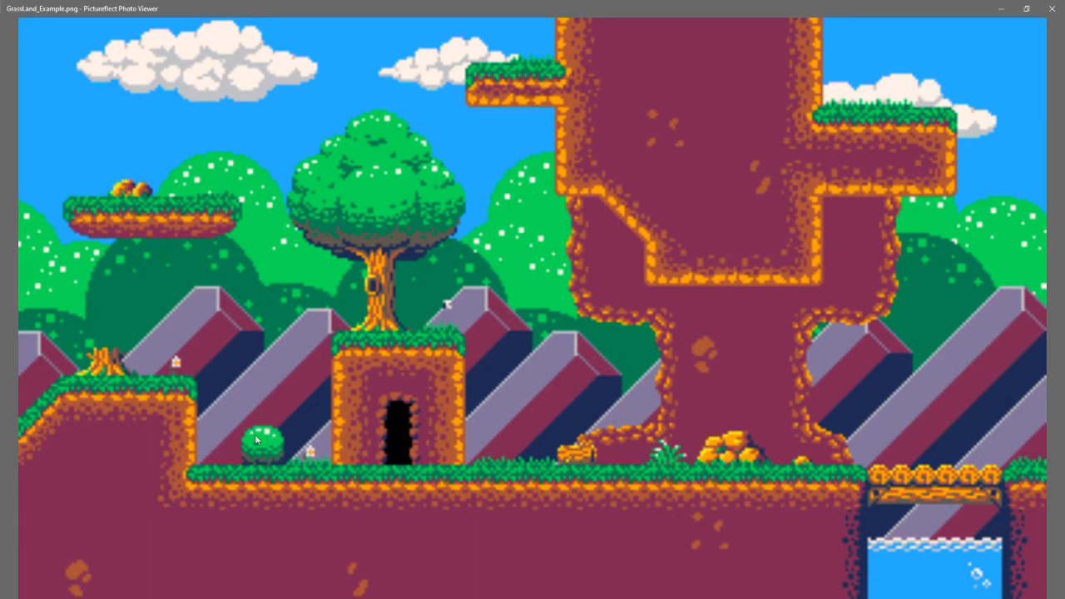
pyautogui.moveTo(885, 229)
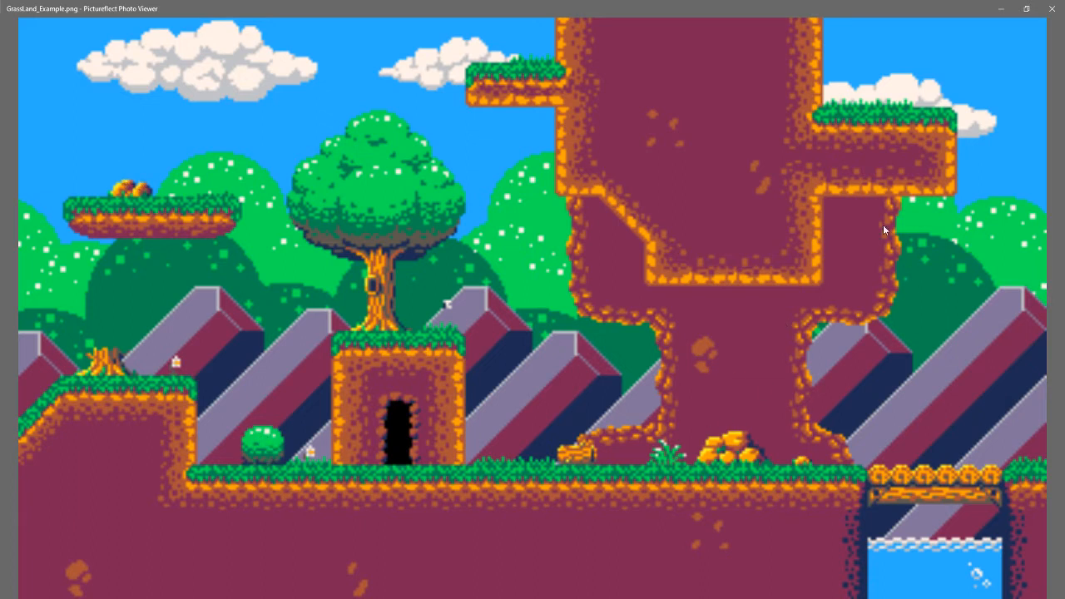
pyautogui.moveTo(539, 326)
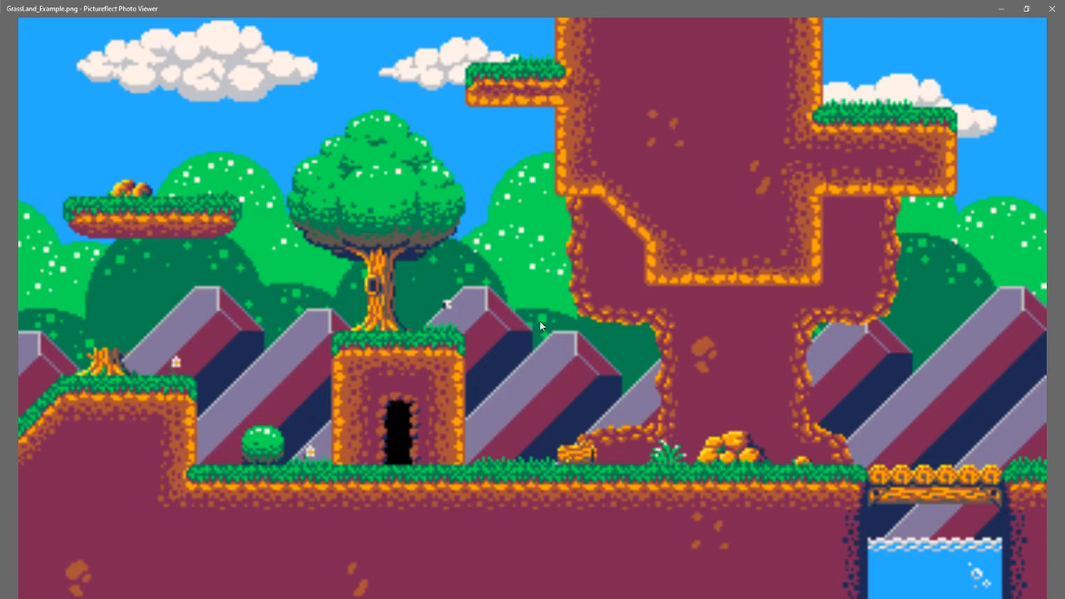
pyautogui.moveTo(549, 324)
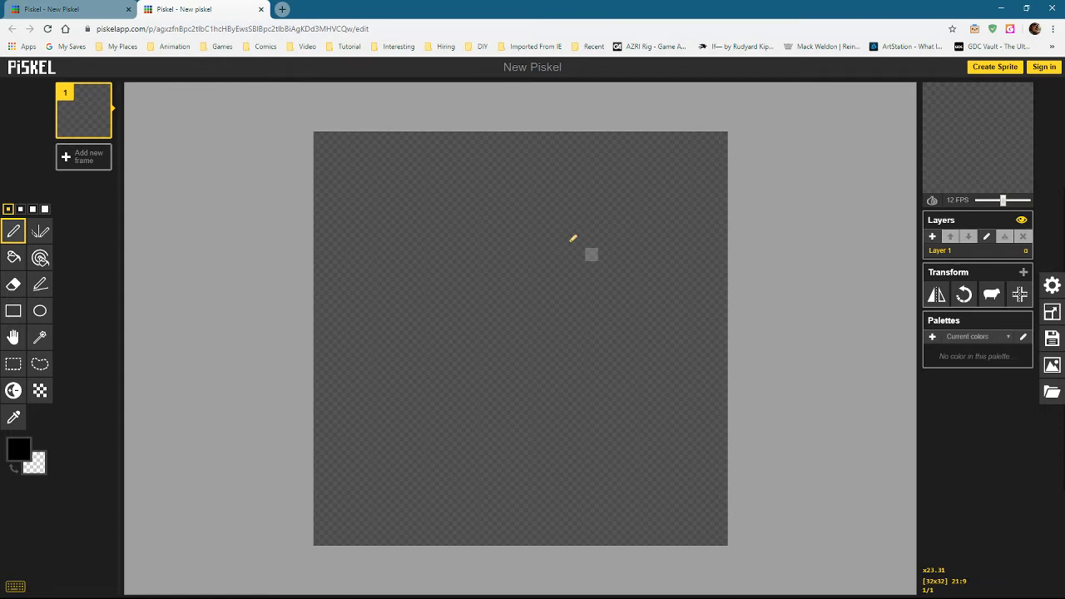
pyautogui.moveTo(757, 379)
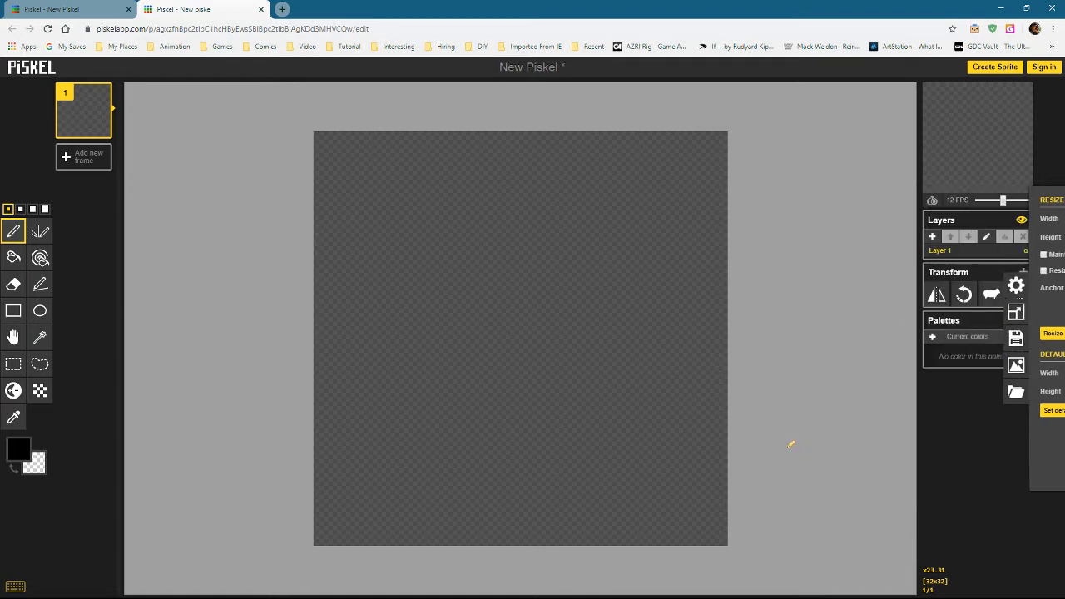
# Step: Glance at the Basic Platforms2 sprite, then return to the blank new sprite tab
pyautogui.moveTo(449, 316); pyautogui.dragTo(649, 344)
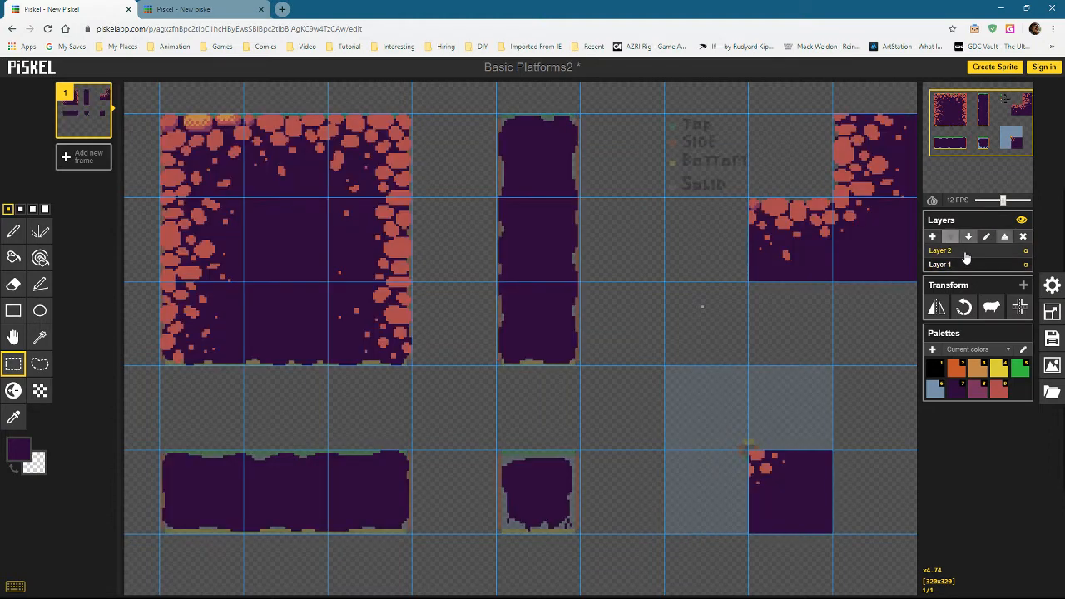
pyautogui.click(199, 10)
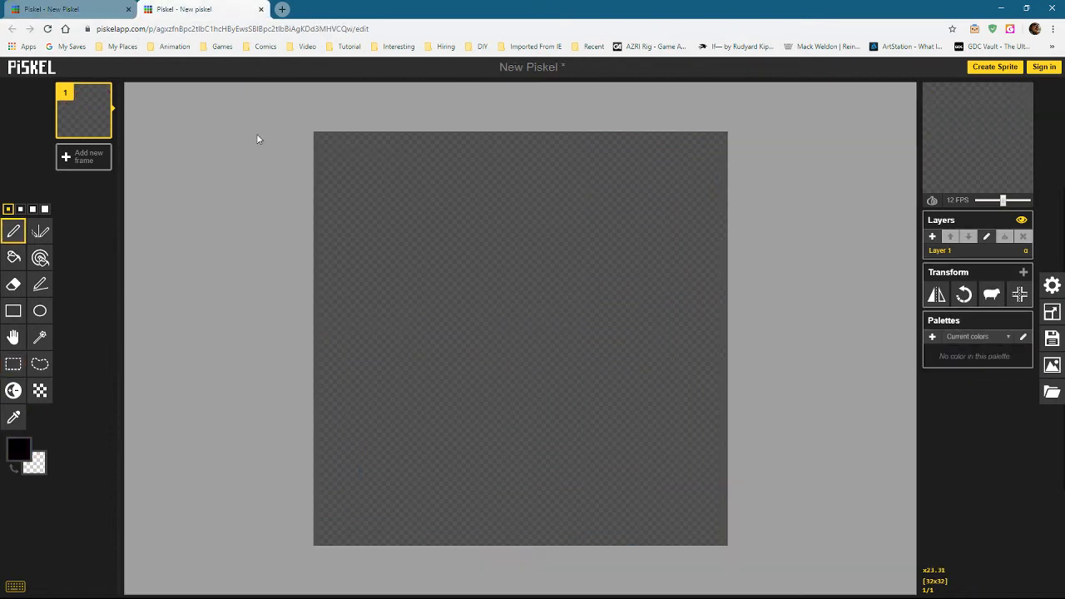
pyautogui.moveTo(579, 318)
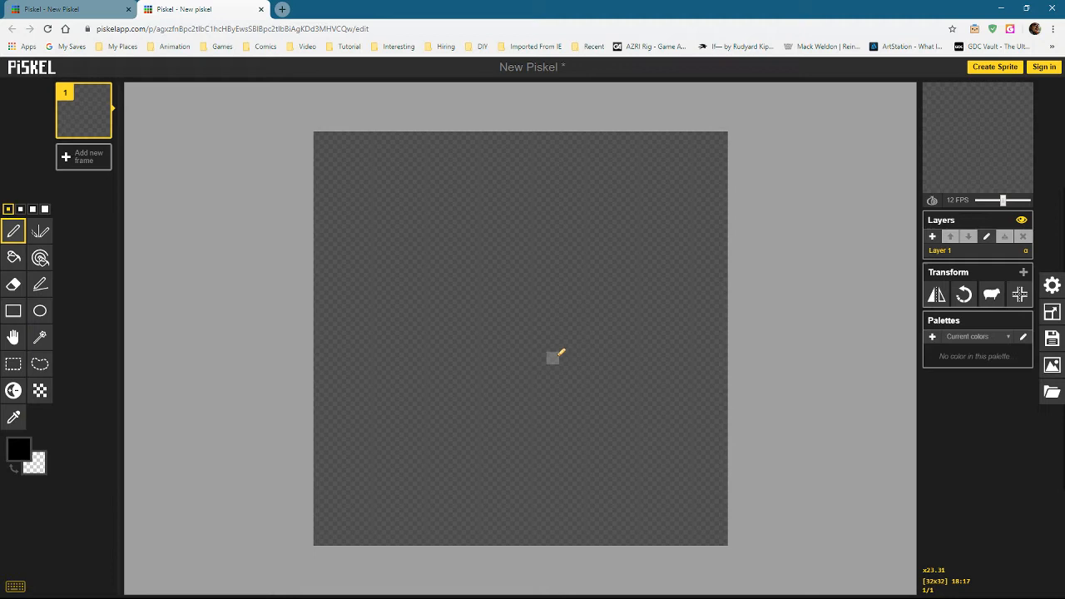
pyautogui.moveTo(541, 357)
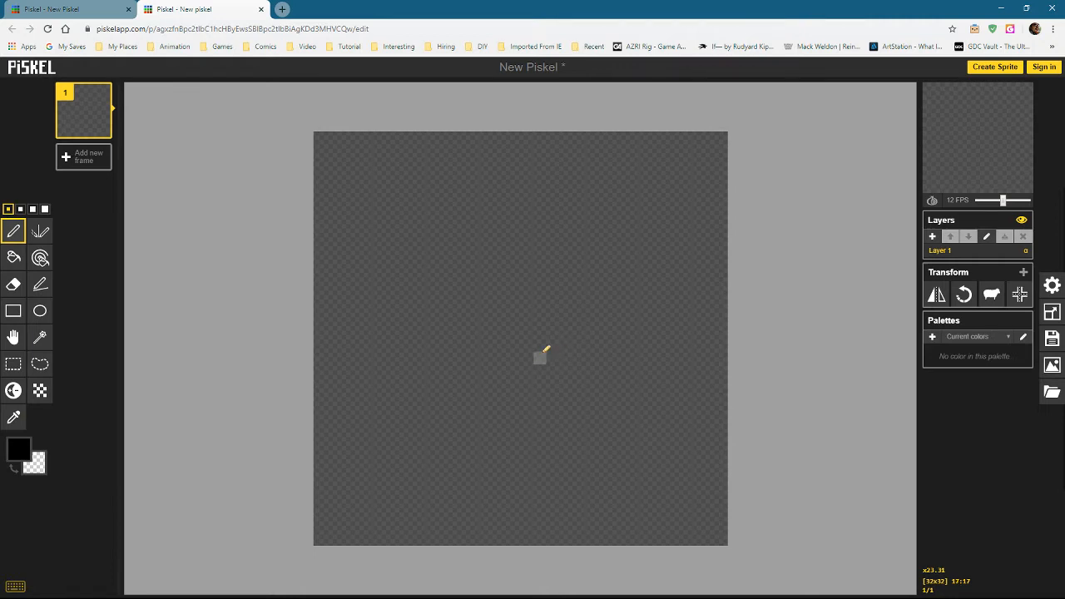
pyautogui.moveTo(529, 346)
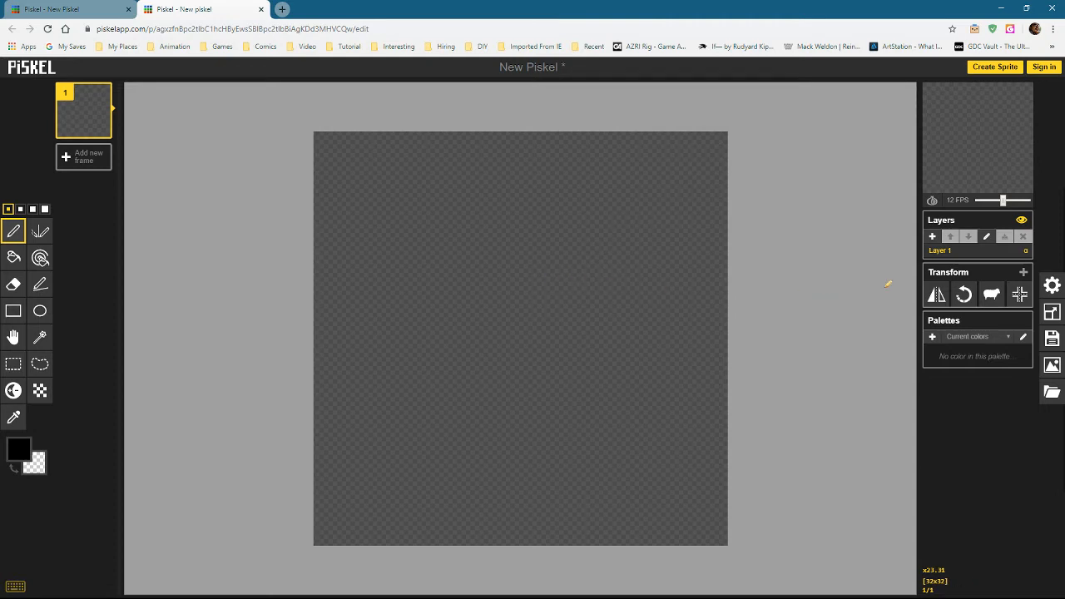
# Step: Enable tile mode in Settings and draw a jagged black grass edge across the tile
pyautogui.click(1051, 284)
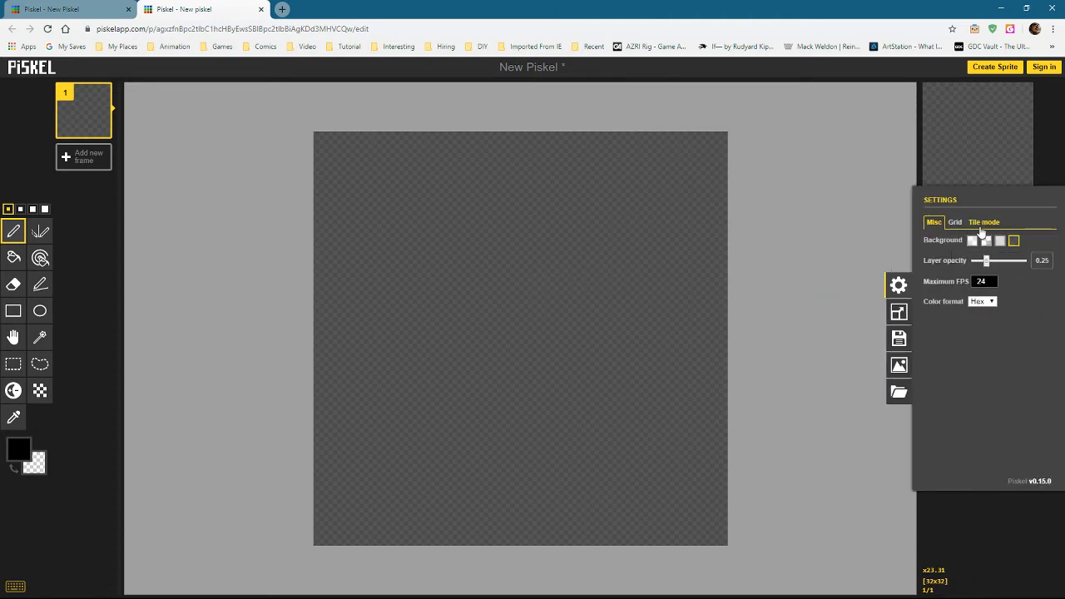
pyautogui.click(984, 223)
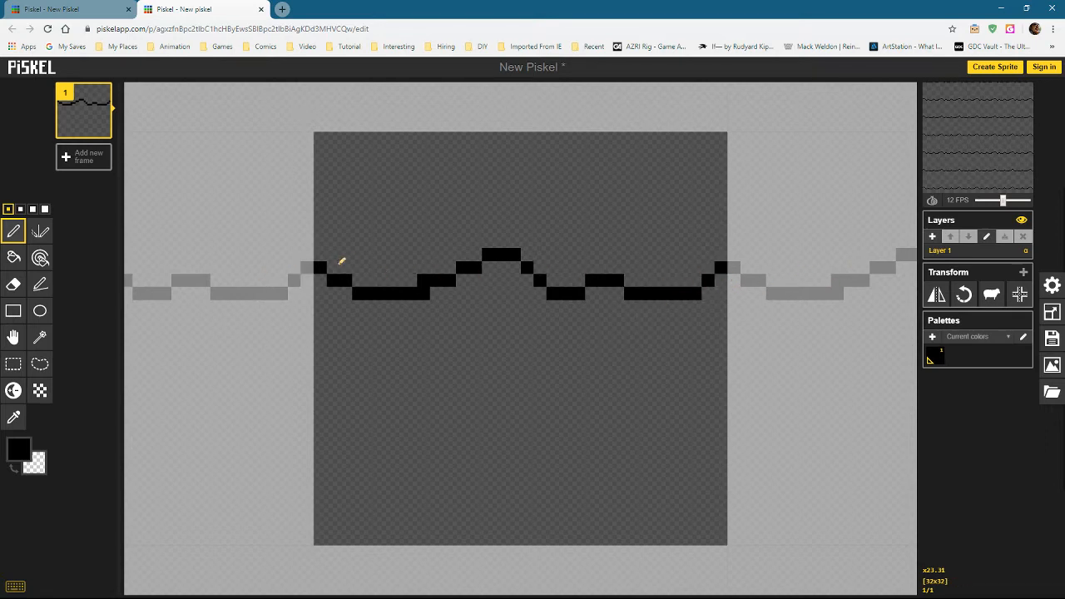
pyautogui.click(341, 280)
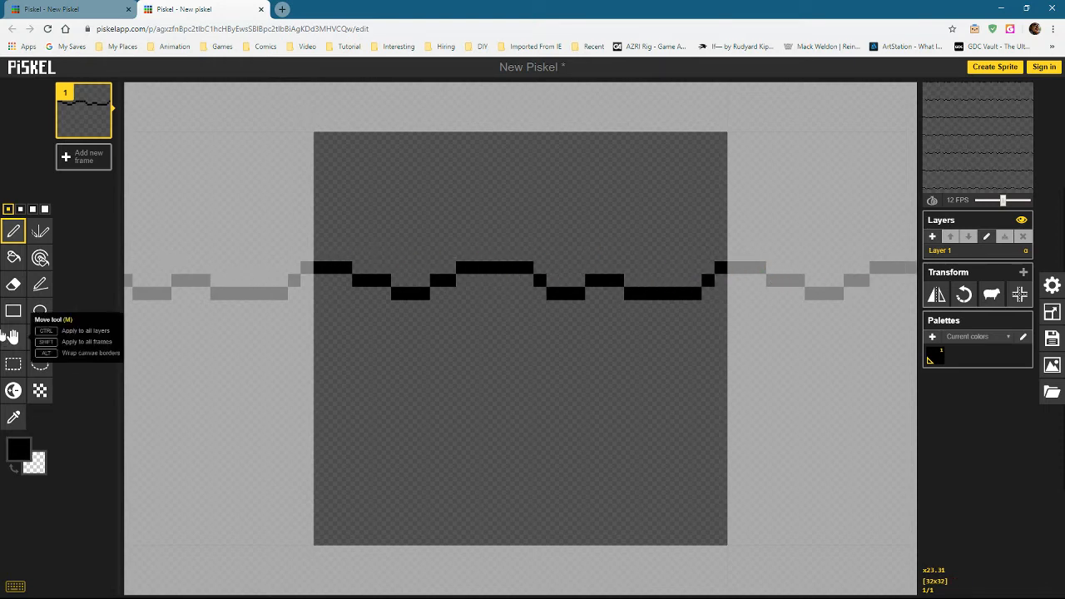
# Step: Fill the region under the grass edge with reddish-brown using the Paint Bucket
pyautogui.click(18, 449)
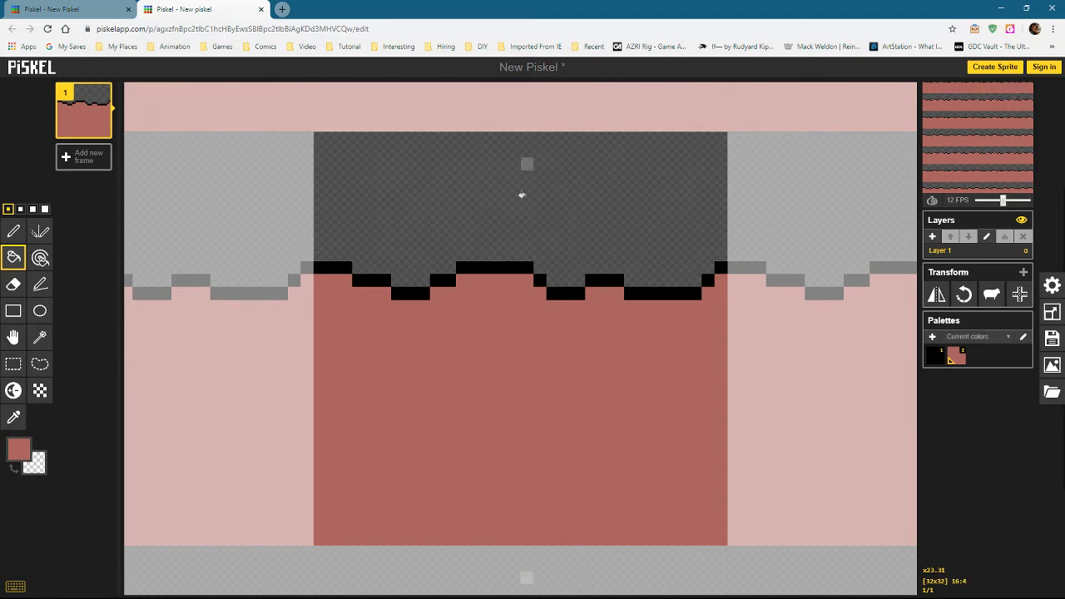
pyautogui.moveTo(522, 103)
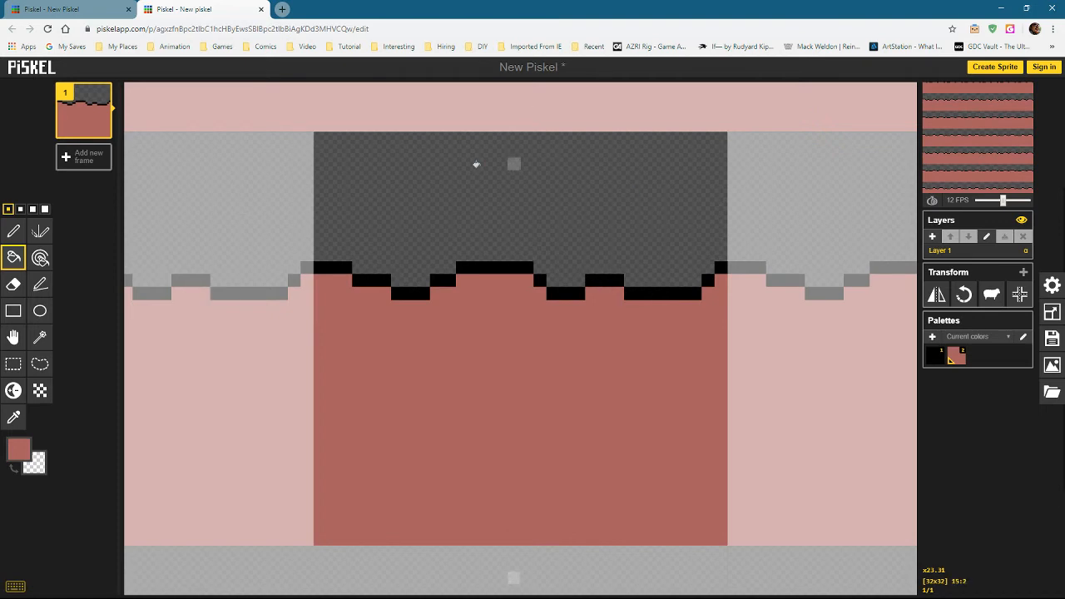
pyautogui.moveTo(542, 107)
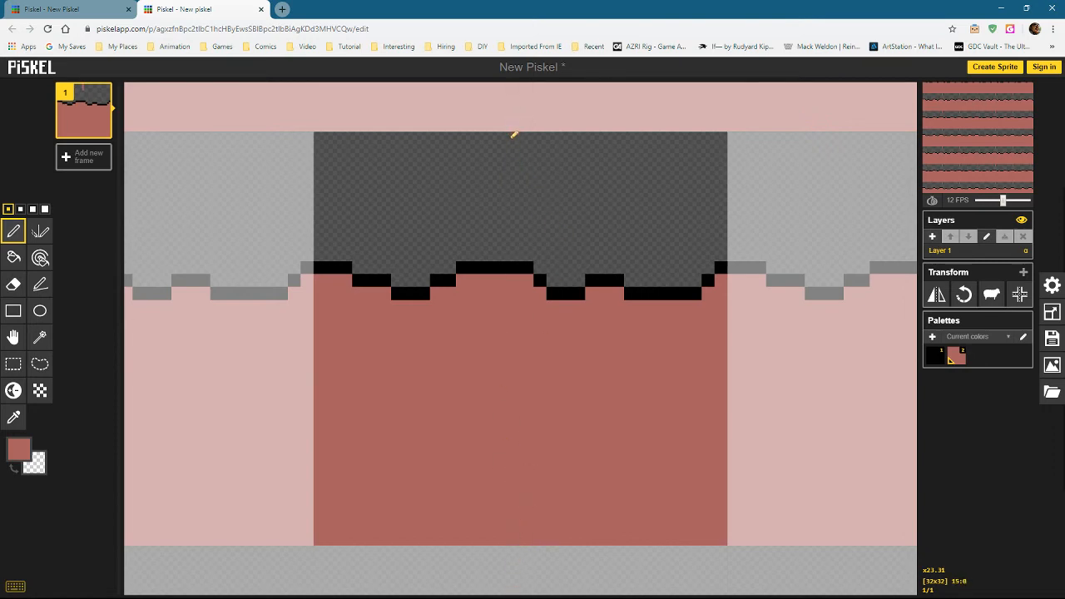
pyautogui.moveTo(413, 201)
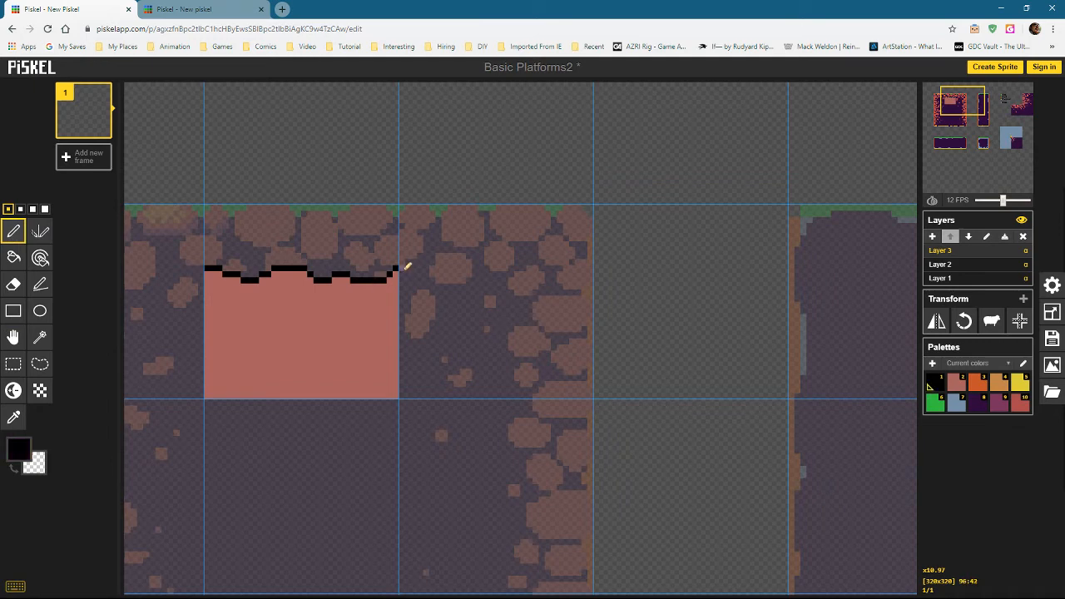
# Step: Continue the black outline across the next tile's top and straight down its right side with the Stroke tool
pyautogui.moveTo(398, 273); pyautogui.dragTo(533, 320)
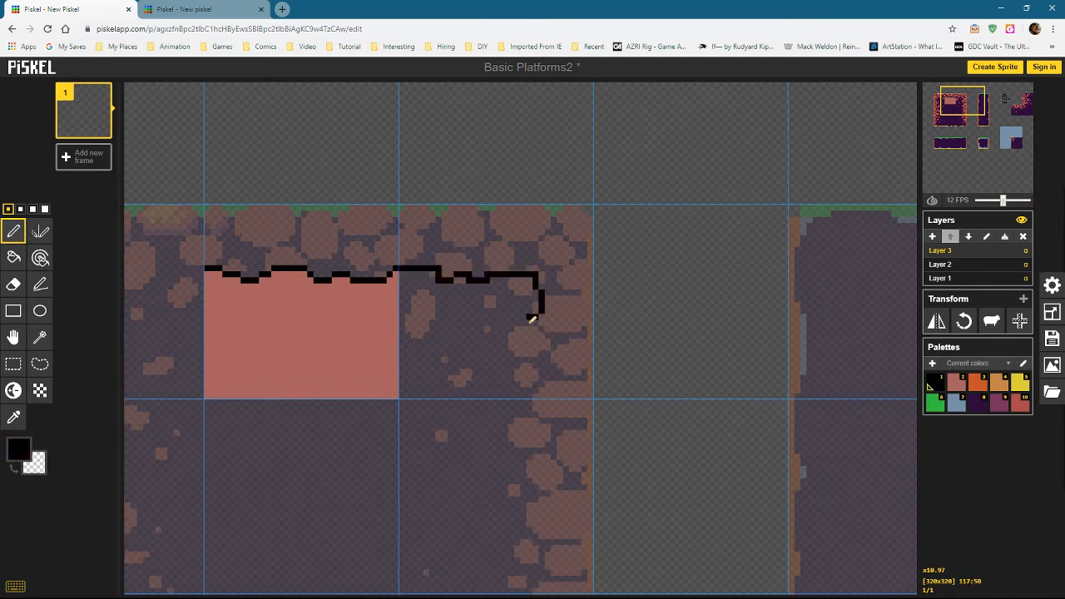
pyautogui.moveTo(539, 300); pyautogui.dragTo(541, 396)
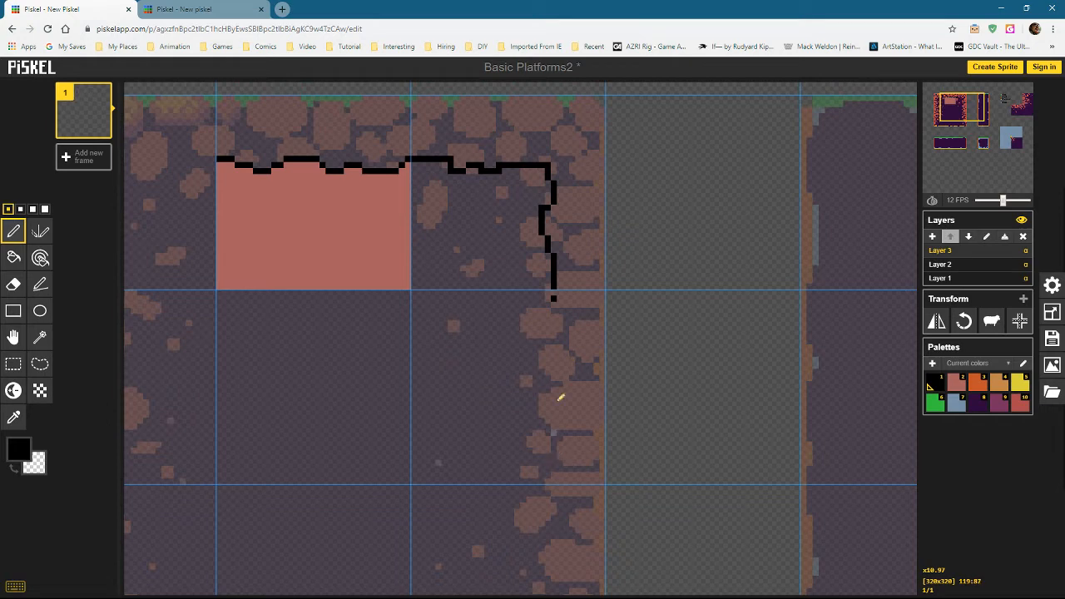
pyautogui.moveTo(40, 362)
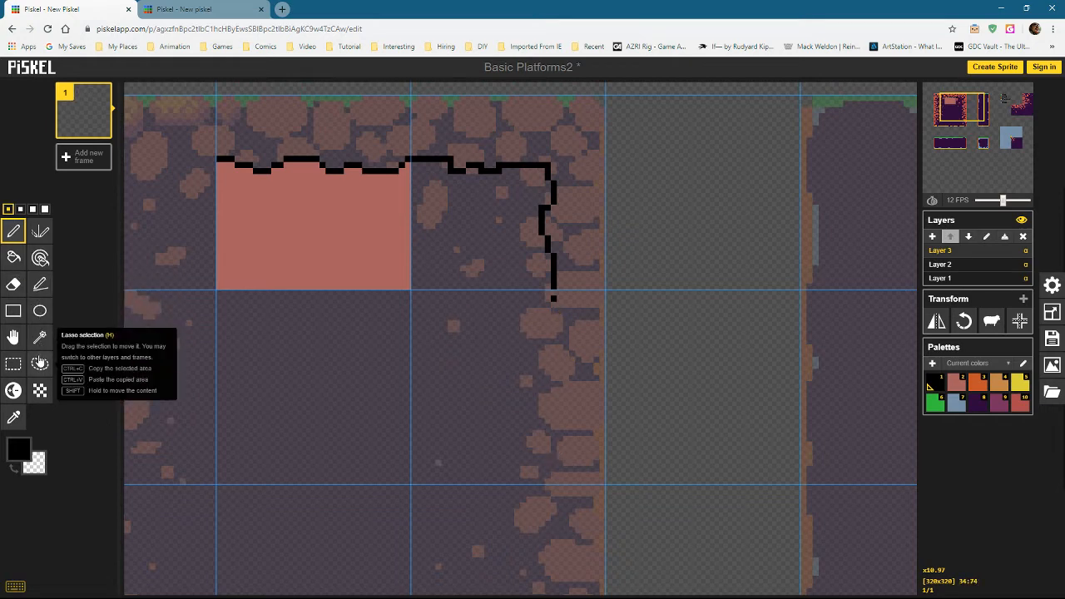
pyautogui.click(40, 283)
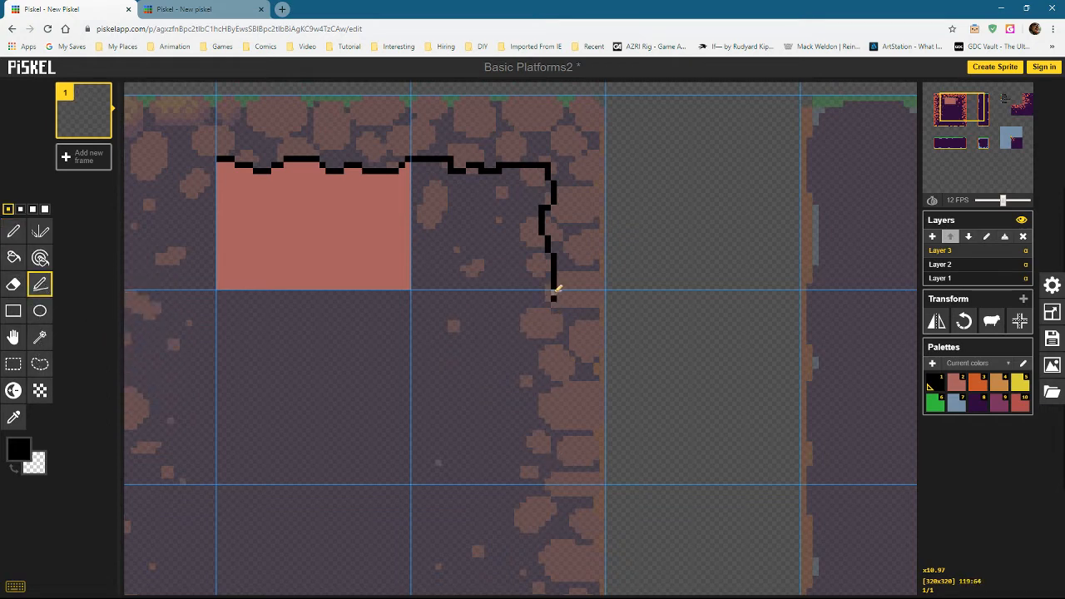
pyautogui.moveTo(552, 296); pyautogui.dragTo(552, 479)
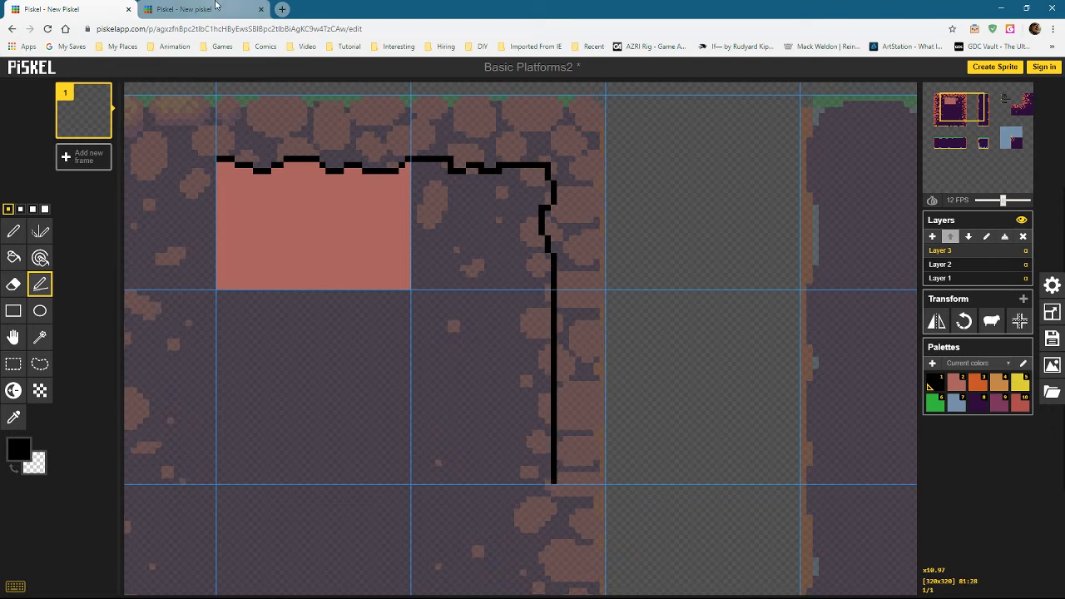
# Step: Zoom out to the whole Basic Platforms2 sheet and bring up its tile-mode settings
pyautogui.click(203, 10)
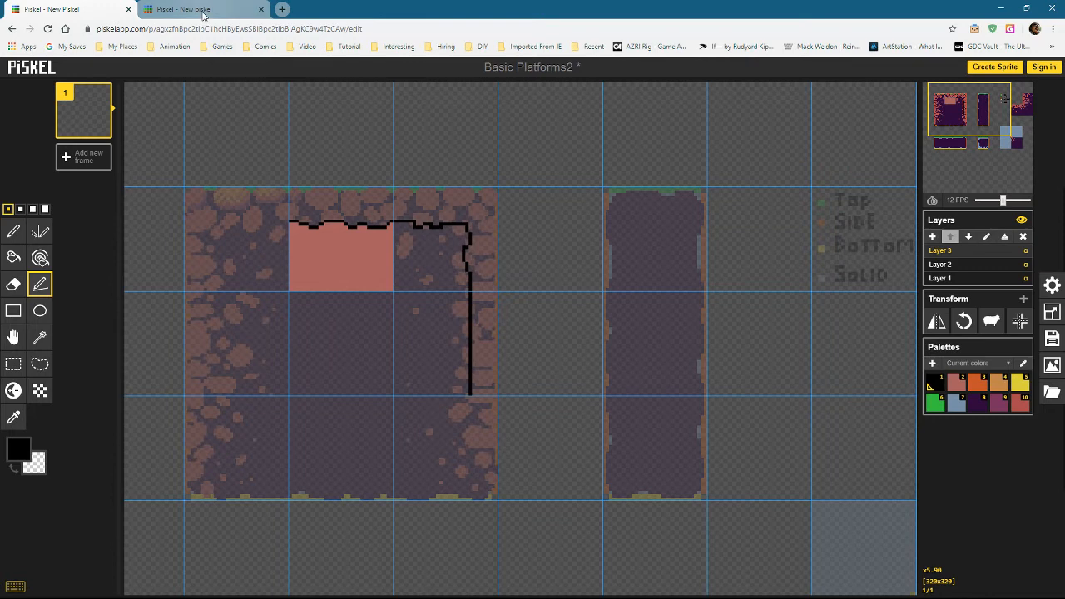
pyautogui.click(203, 10)
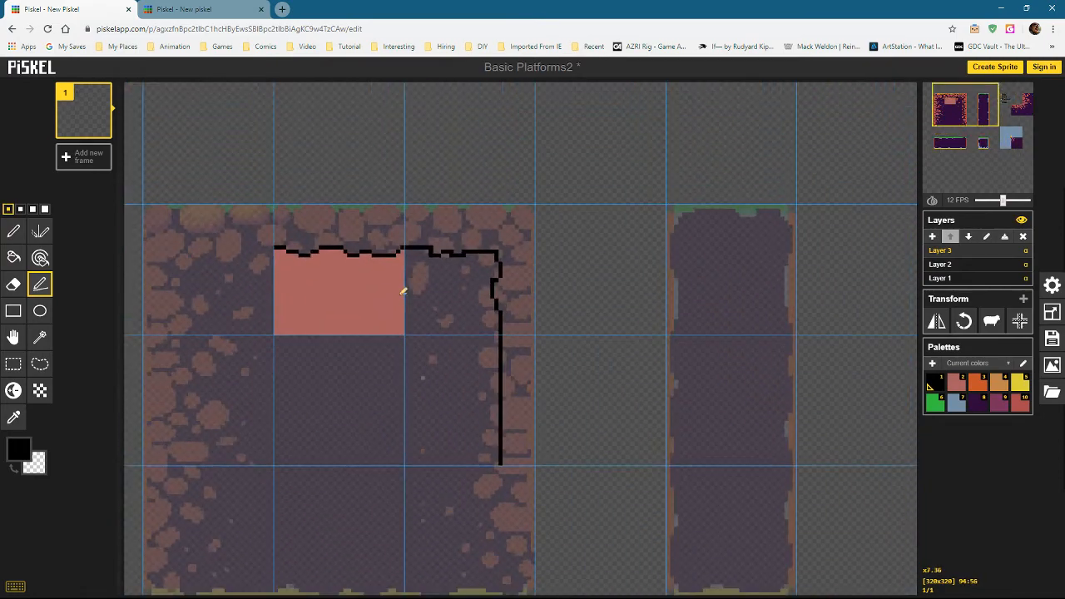
pyautogui.scroll(-3)
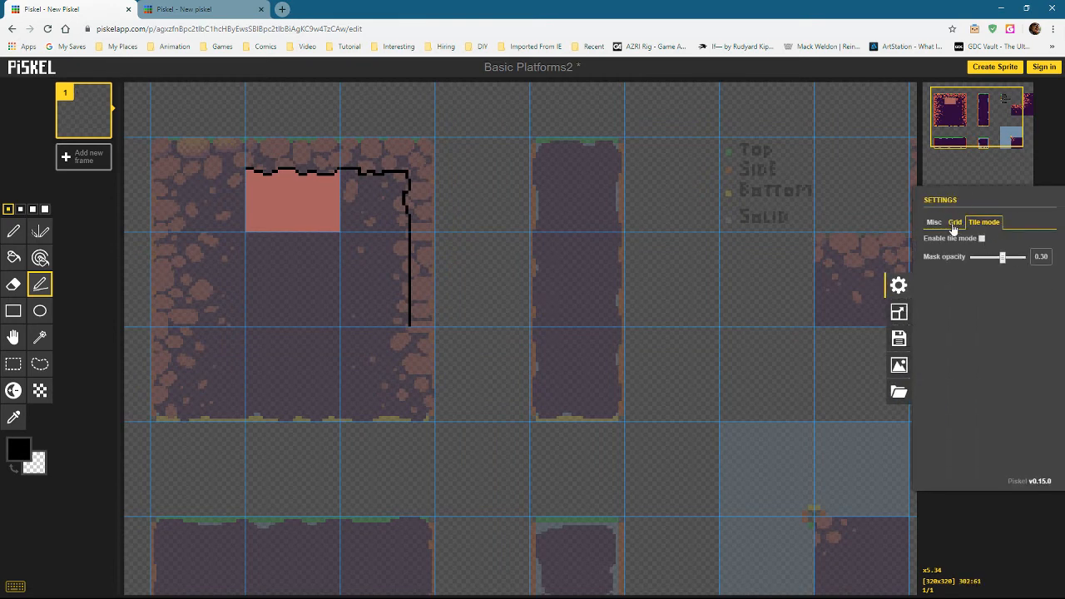
# Step: Enable the grid with 32-px tile-sized spacing and thin light-blue lines
pyautogui.click(955, 223)
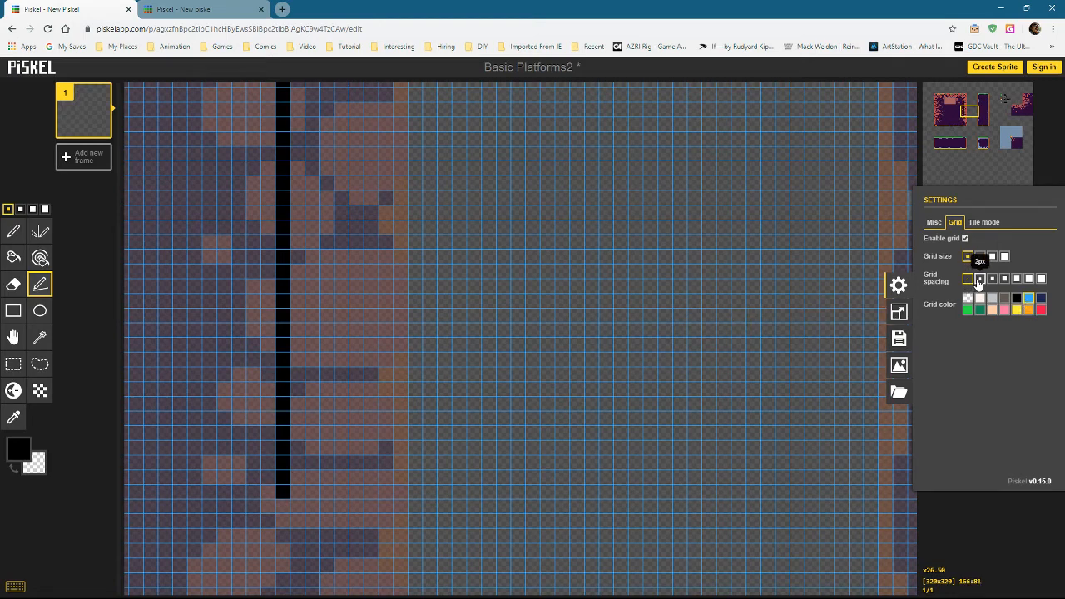
pyautogui.click(978, 278)
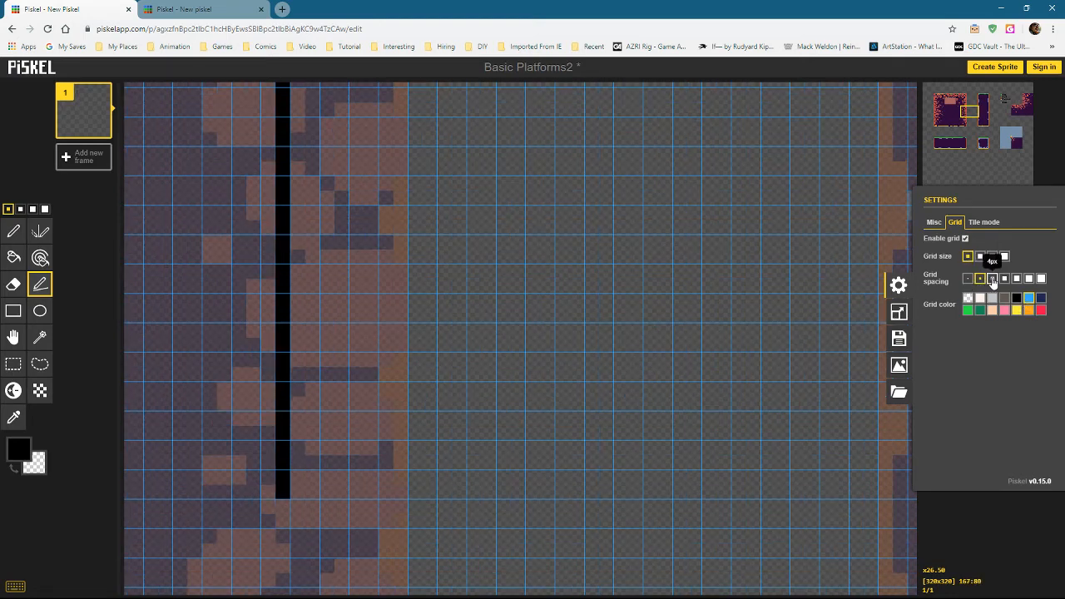
pyautogui.click(1015, 278)
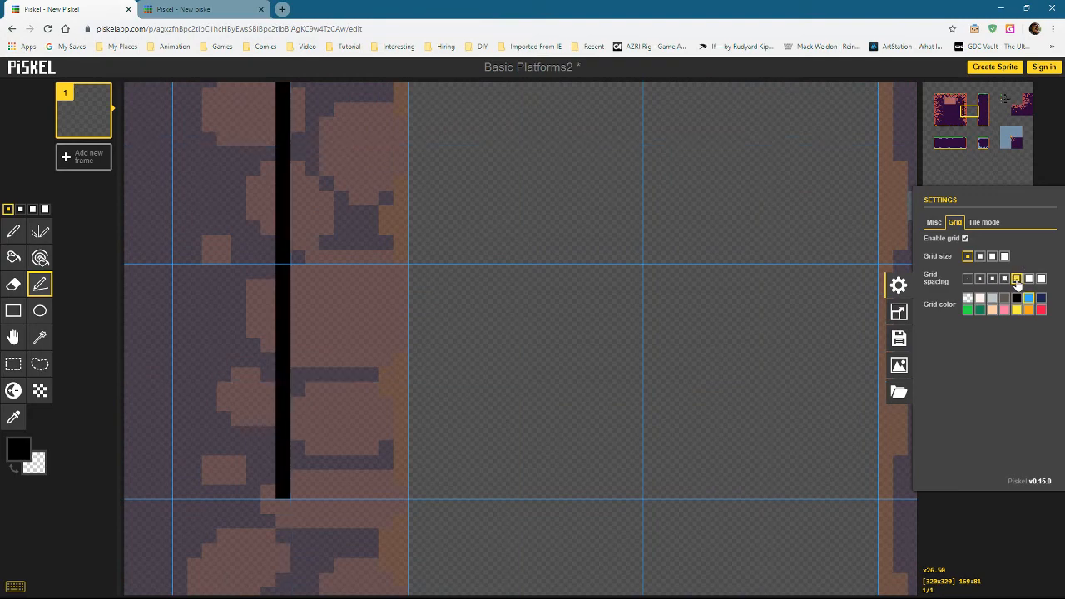
pyautogui.click(1028, 280)
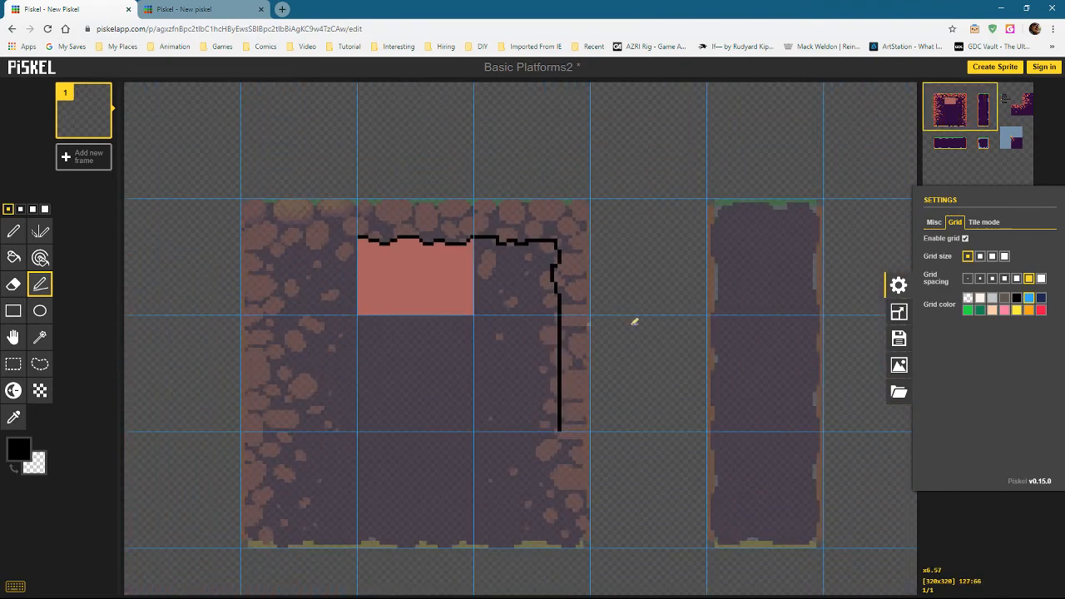
pyautogui.moveTo(590, 315)
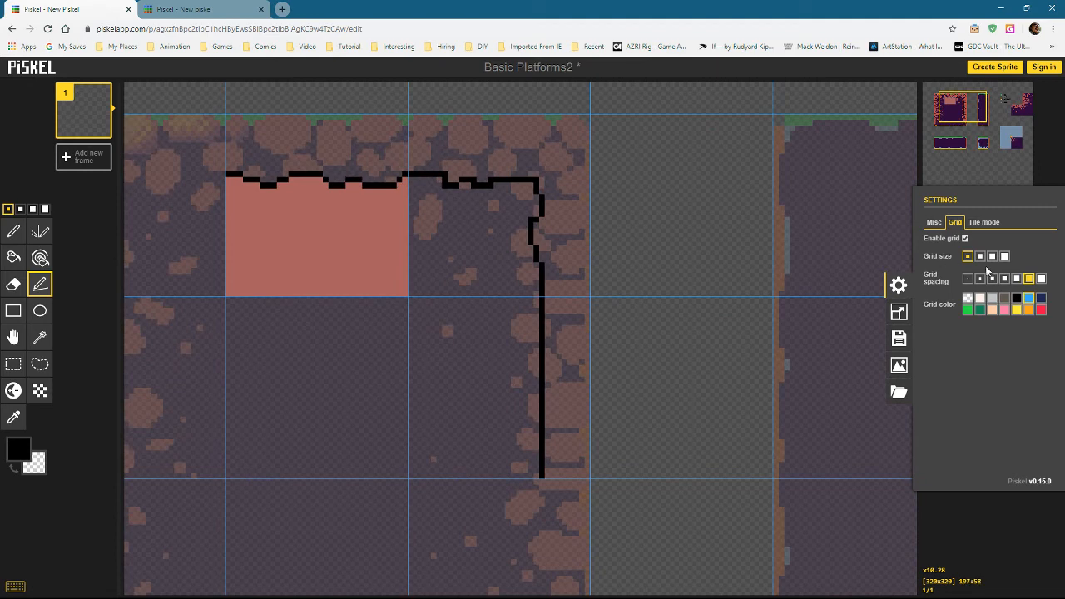
pyautogui.click(1003, 256)
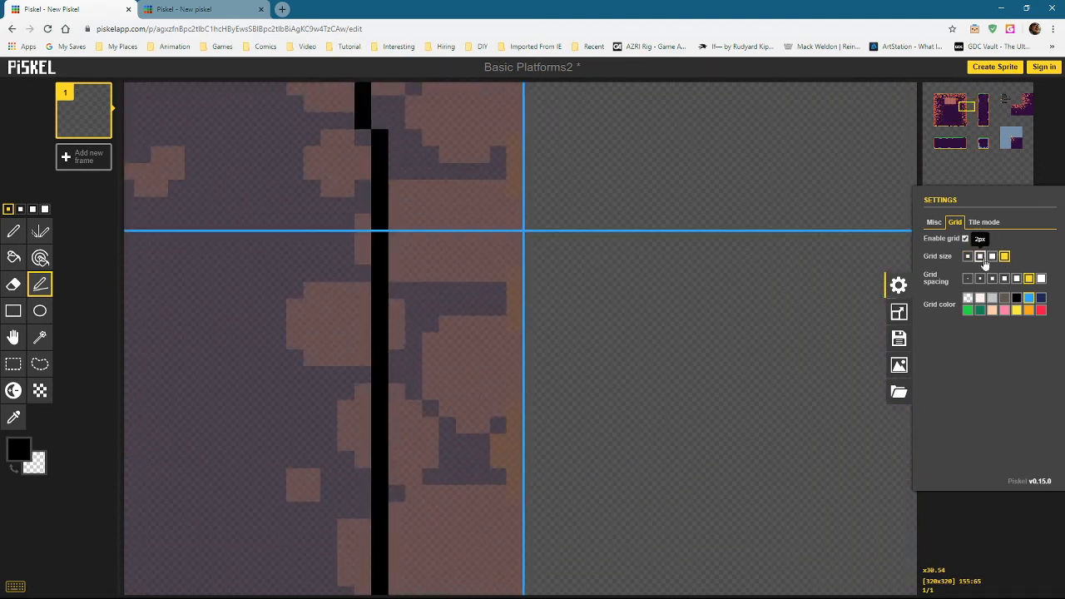
pyautogui.click(967, 256)
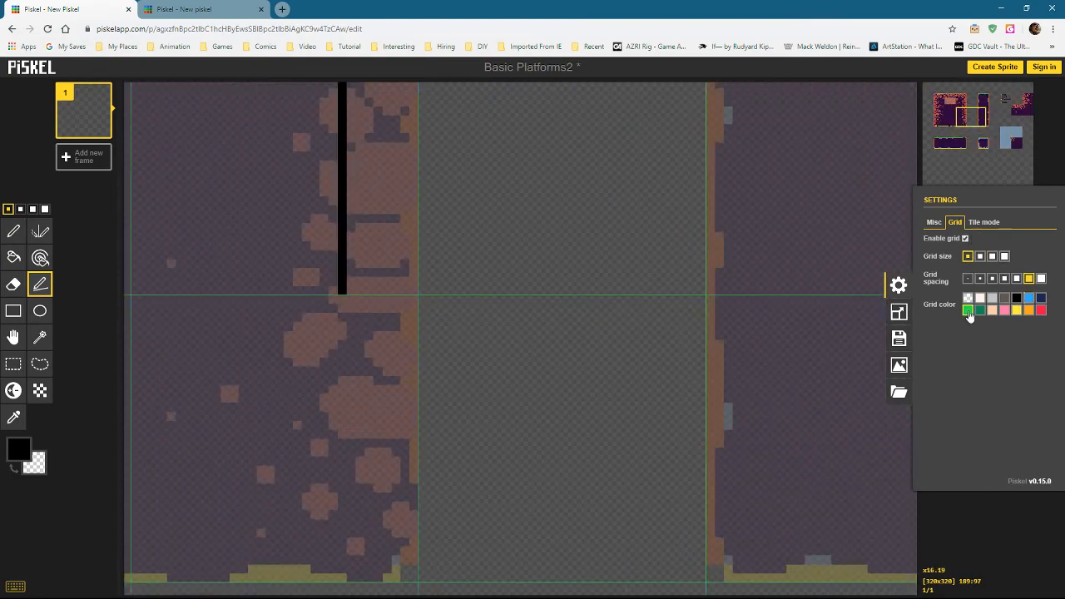
pyautogui.click(991, 311)
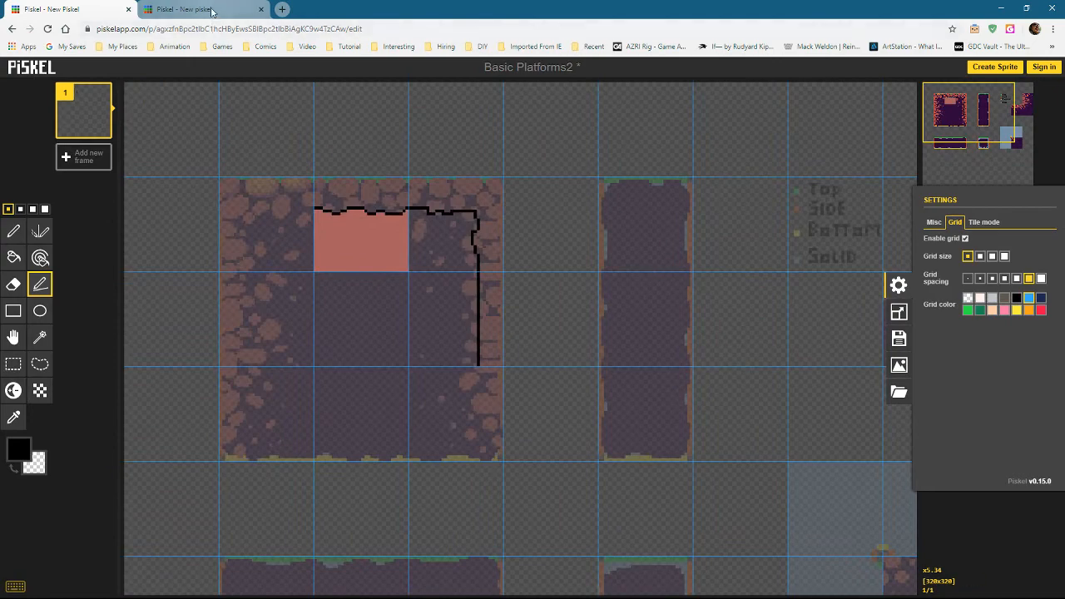
pyautogui.click(203, 10)
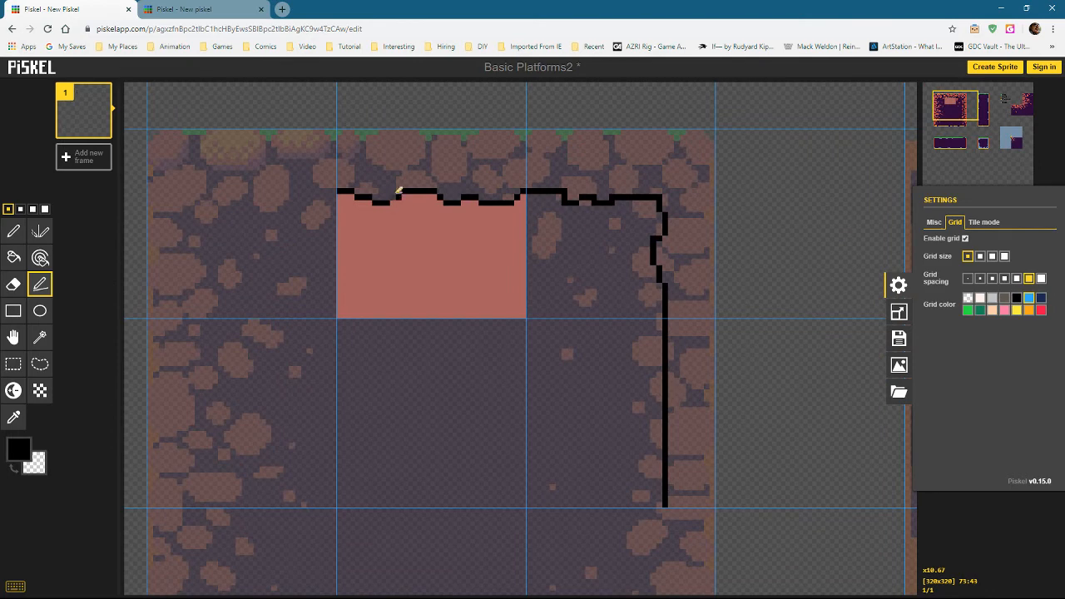
pyautogui.moveTo(419, 190)
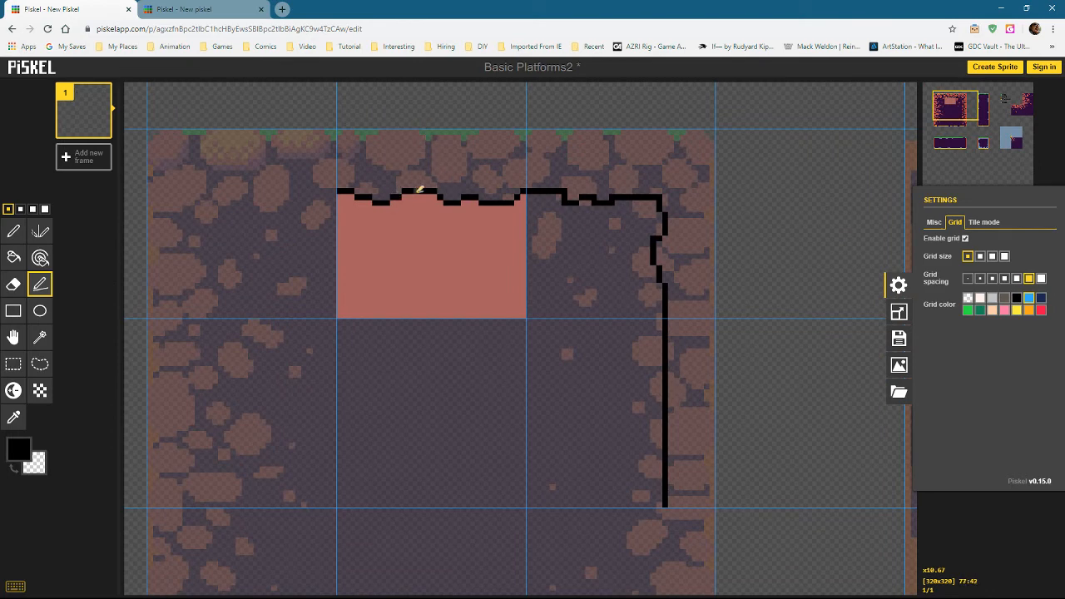